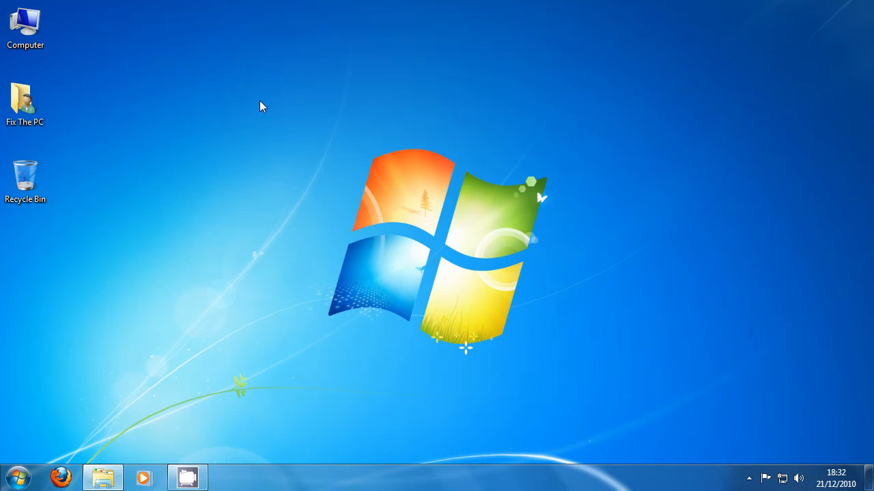
{"action": "mouse_move", "coordinate": [257, 467]}
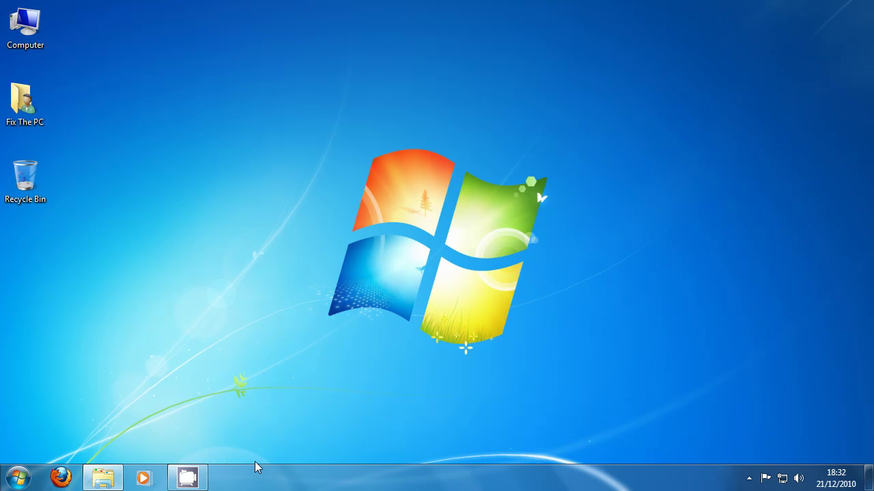
{"action": "mouse_move", "coordinate": [102, 477]}
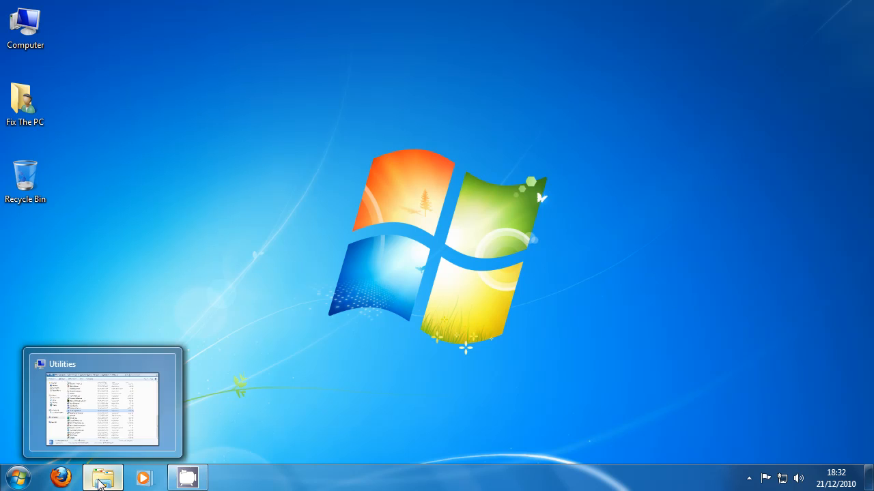
Restore the Utilities folder window to locate PC Decrapifier.exe.
{"action": "left_click", "coordinate": [102, 403]}
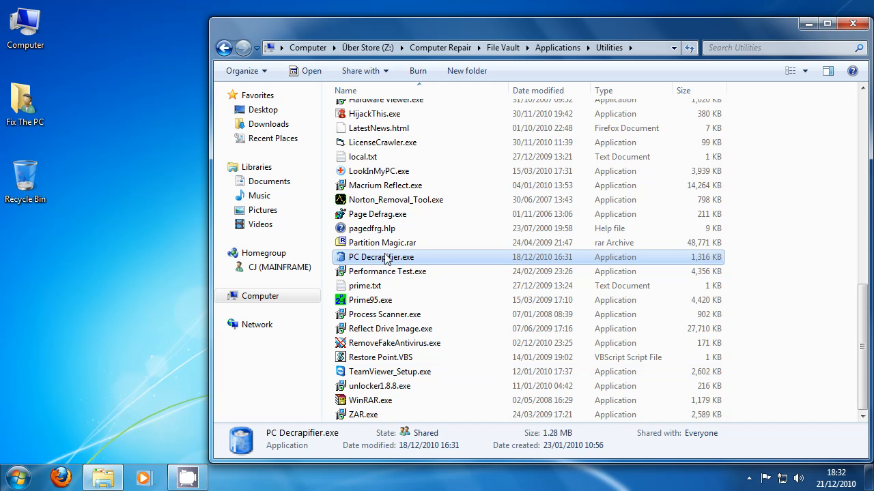
{"action": "mouse_move", "coordinate": [613, 227]}
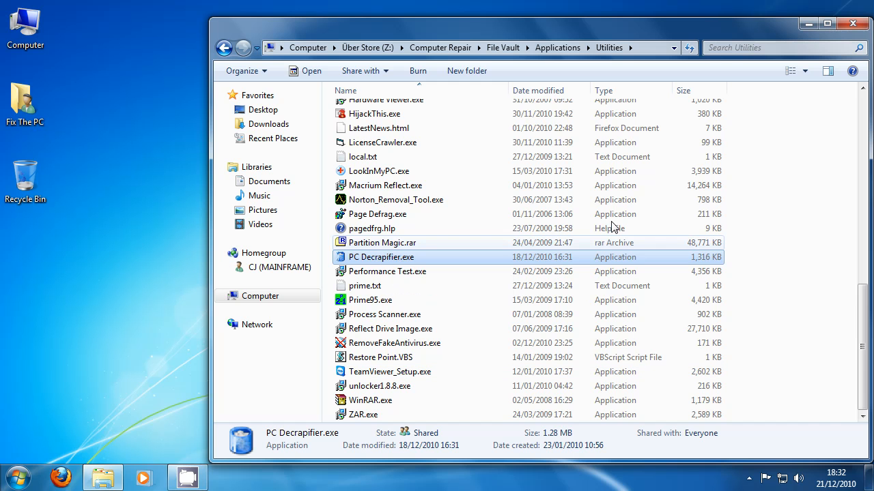
Launch PC Decrapifier.exe and bring up its 2.2.5 welcome screen.
{"action": "double_click", "coordinate": [381, 256]}
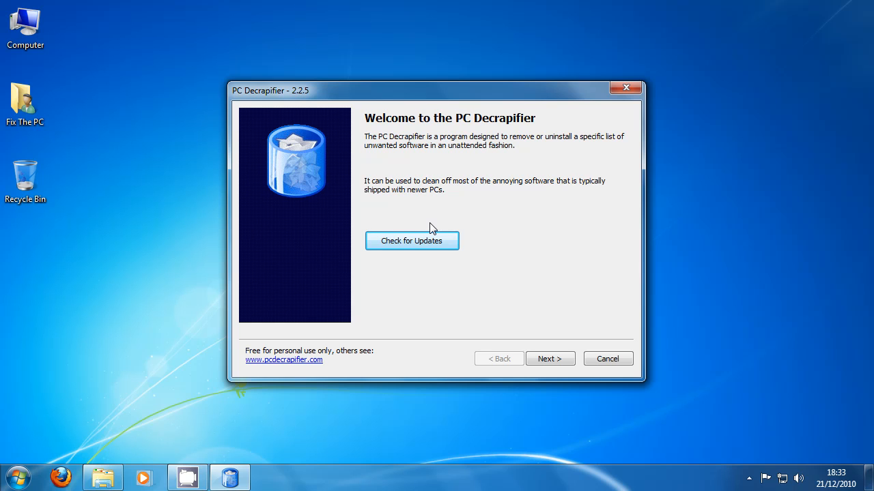
{"action": "mouse_move", "coordinate": [436, 231]}
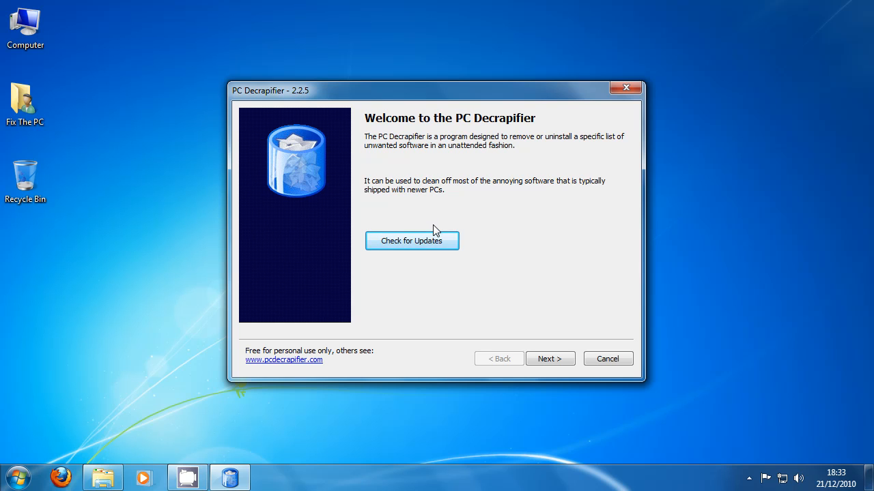
Open Control Panel from the Start menu.
{"action": "left_click", "coordinate": [14, 477]}
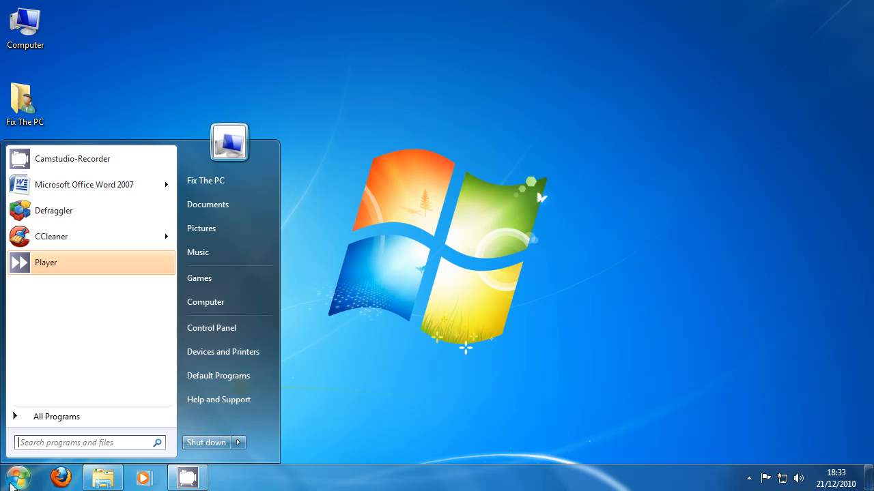
{"action": "left_click", "coordinate": [212, 328]}
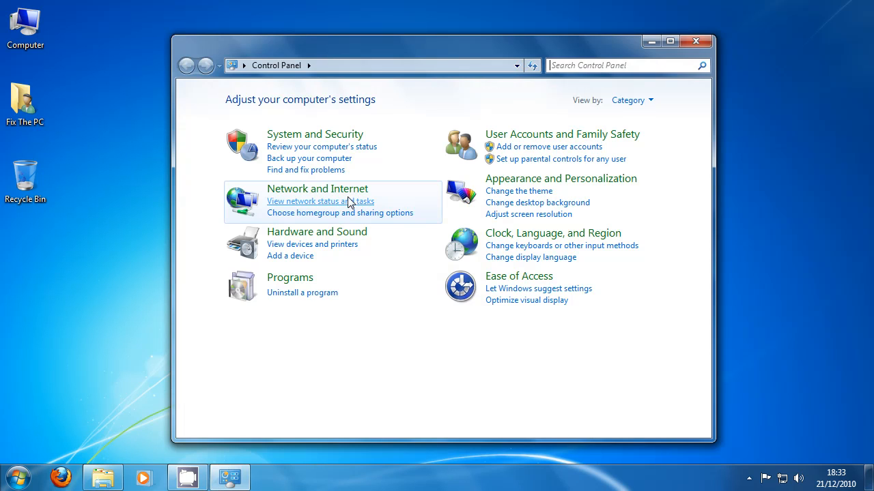
{"action": "mouse_move", "coordinate": [305, 298]}
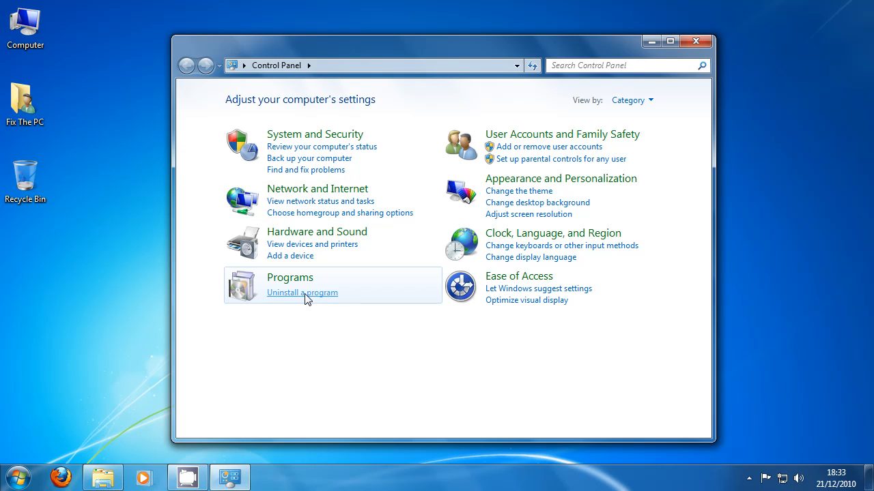
{"action": "left_click", "coordinate": [19, 476]}
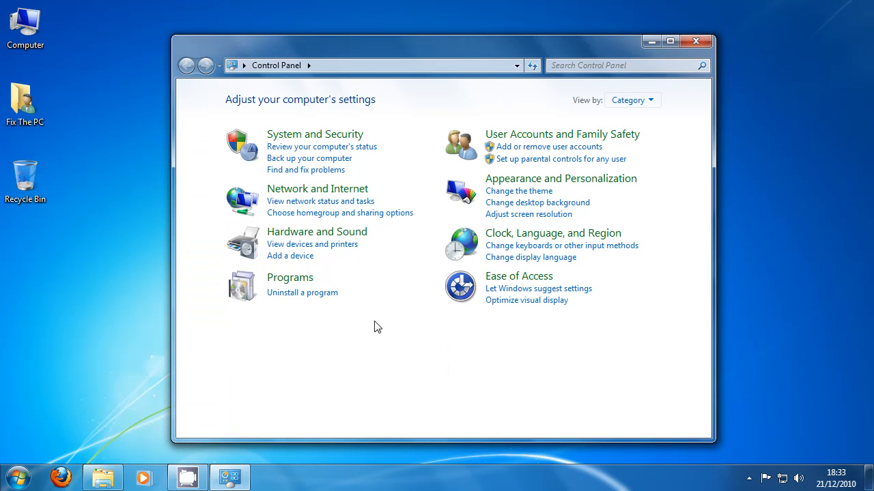
{"action": "mouse_move", "coordinate": [325, 298]}
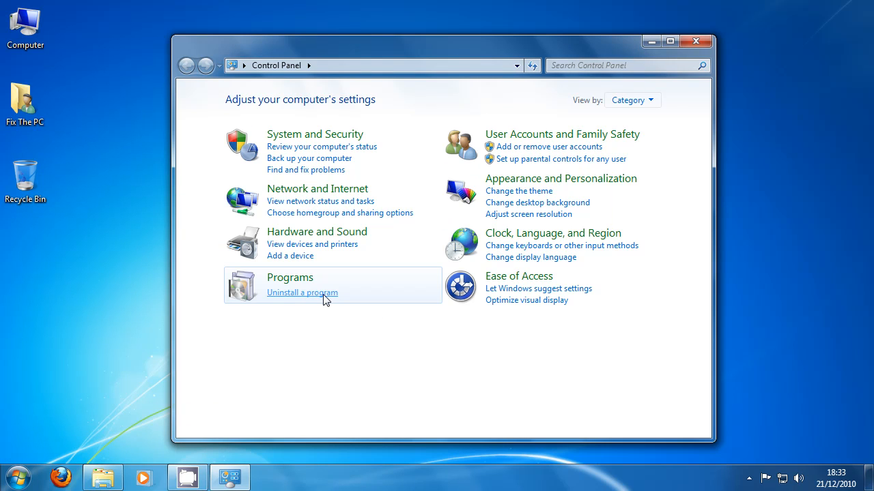
Switch Control Panel's View by to Large icons and scroll through all items.
{"action": "left_click", "coordinate": [631, 100]}
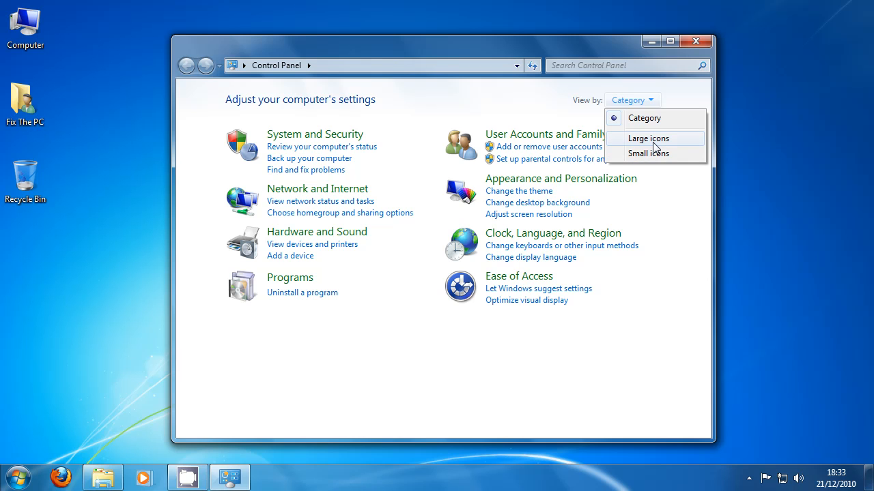
{"action": "left_click", "coordinate": [647, 138]}
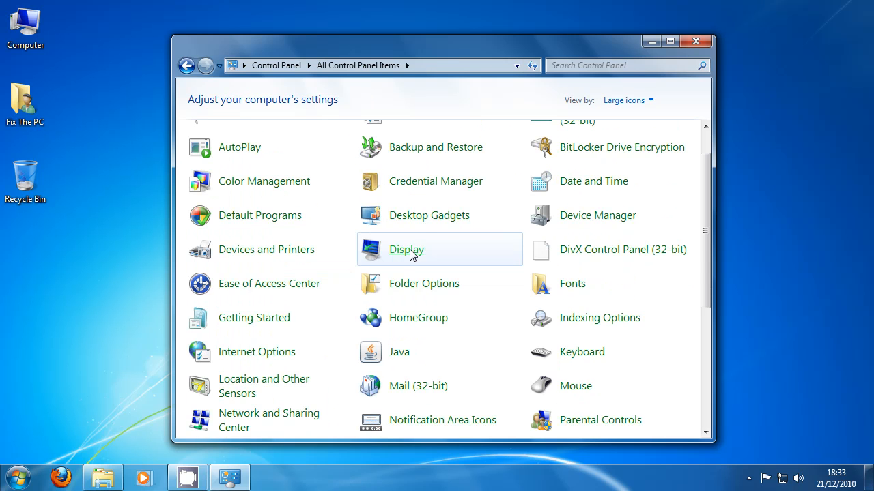
{"action": "scroll", "scroll_direction": "down", "scroll_amount": 3}
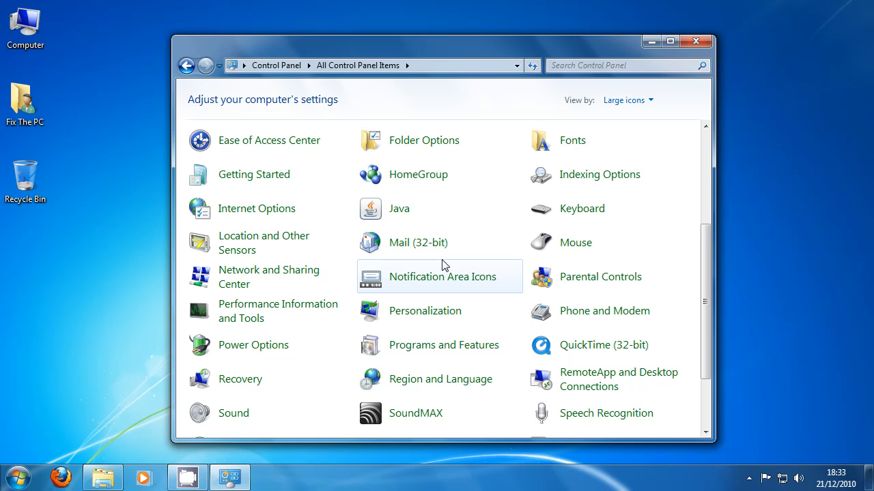
{"action": "scroll", "scroll_direction": "up", "scroll_amount": 3}
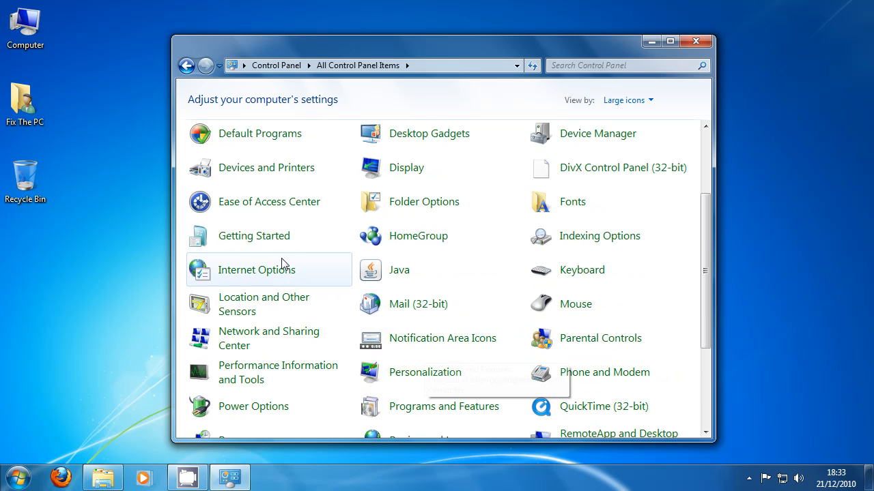
{"action": "scroll", "scroll_direction": "up", "scroll_amount": 3}
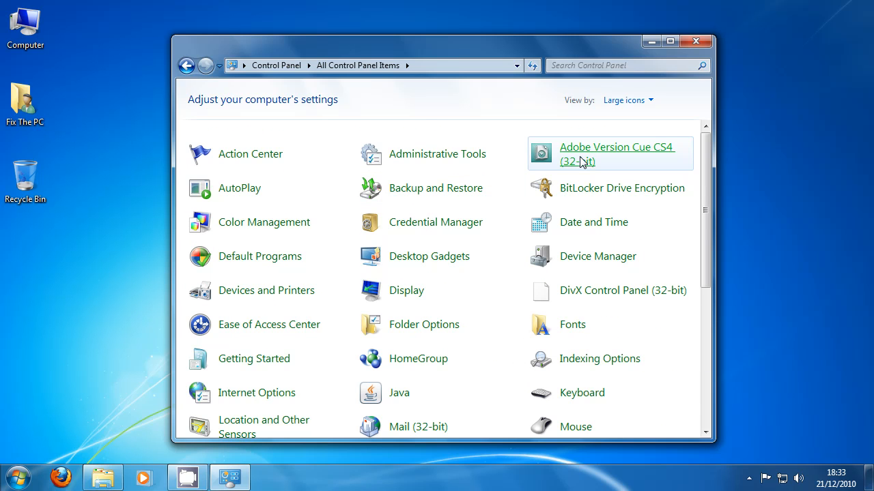
{"action": "scroll", "scroll_direction": "down", "scroll_amount": 3}
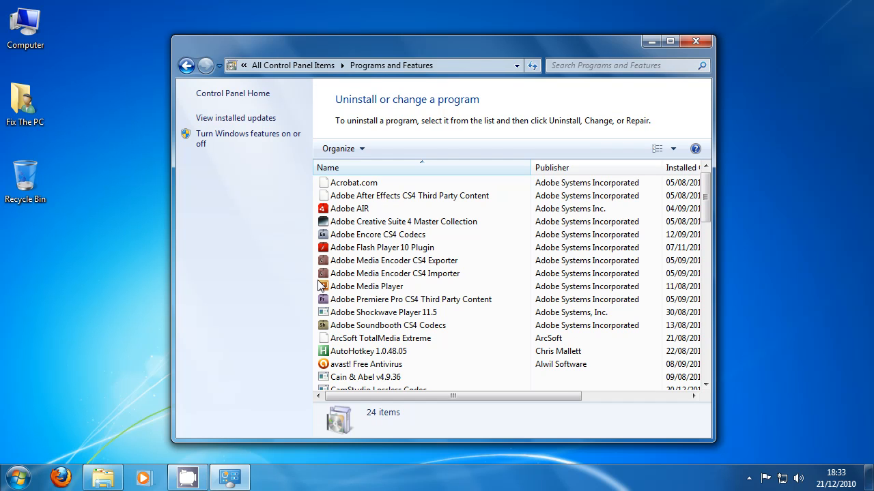
{"action": "scroll", "scroll_direction": "up", "scroll_amount": 3}
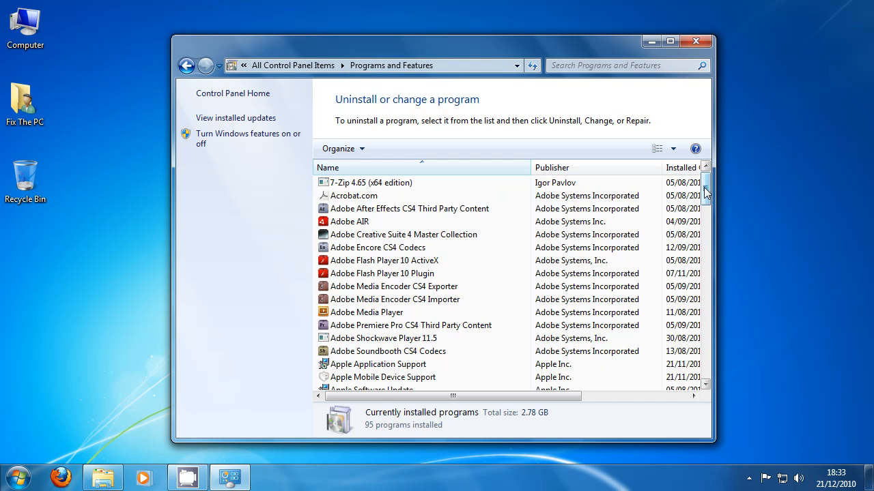
{"action": "mouse_move", "coordinate": [707, 191]}
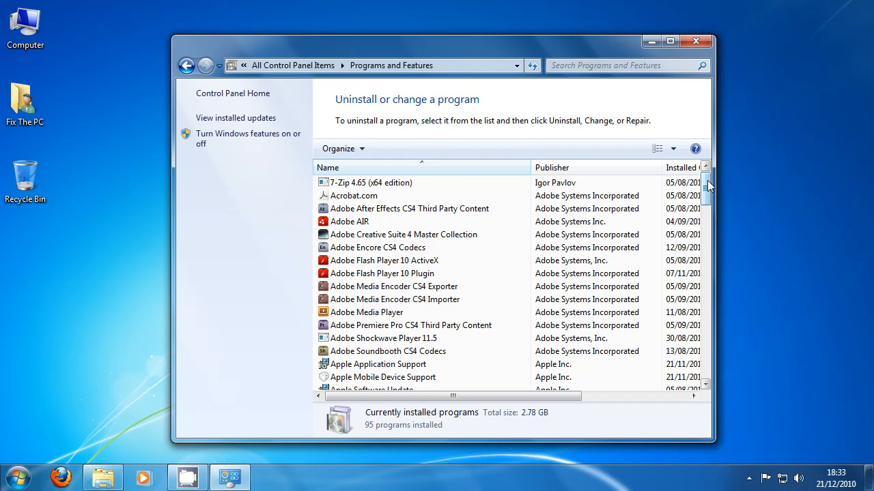
{"action": "scroll", "scroll_direction": "down", "scroll_amount": 3}
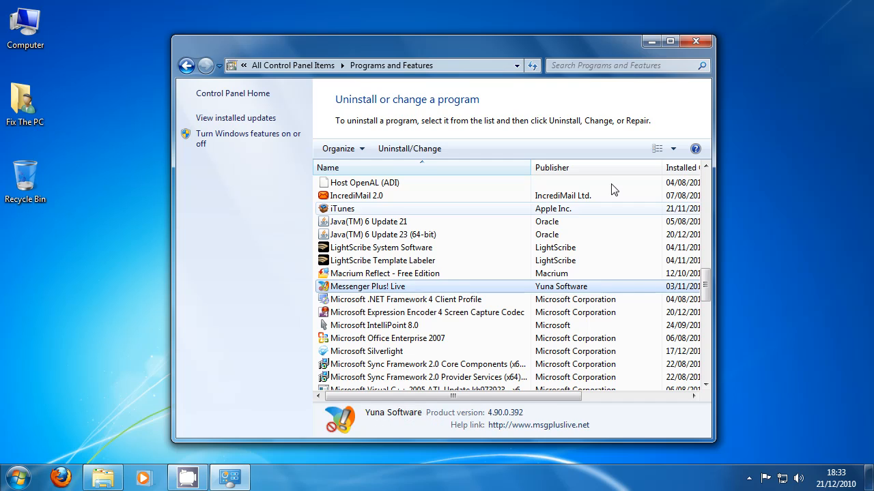
{"action": "mouse_move", "coordinate": [409, 148]}
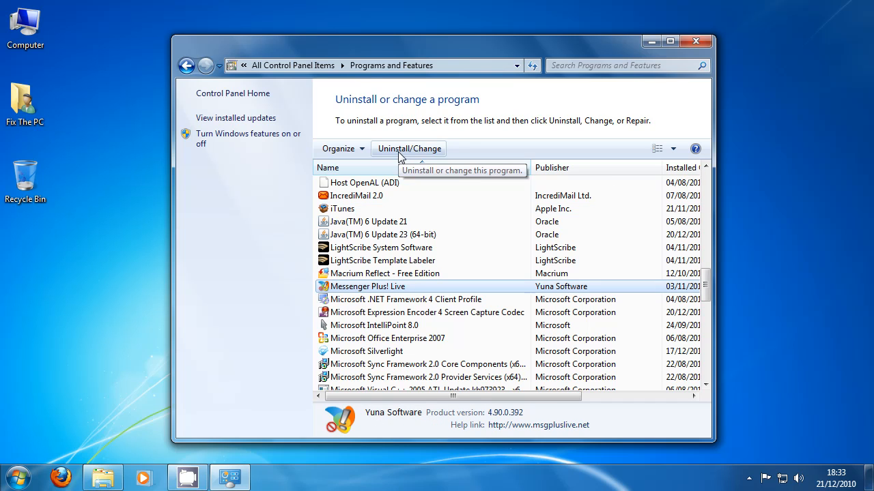
{"action": "mouse_move", "coordinate": [696, 41]}
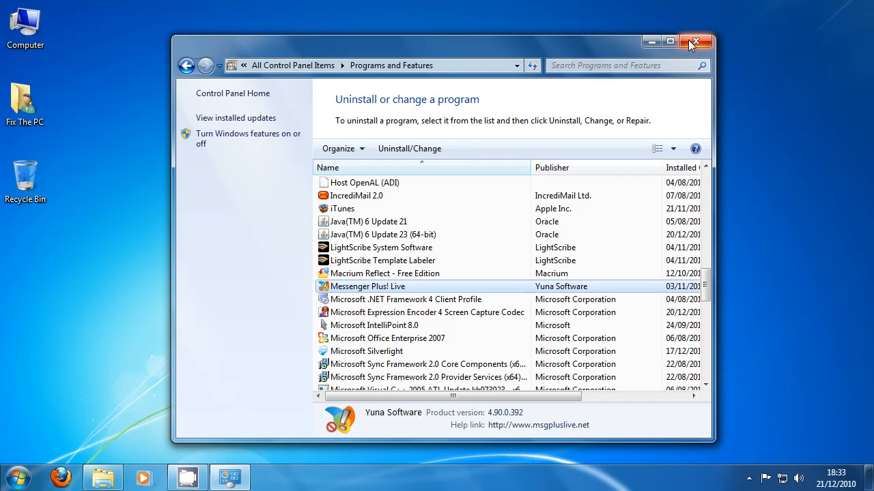
{"action": "mouse_move", "coordinate": [698, 42]}
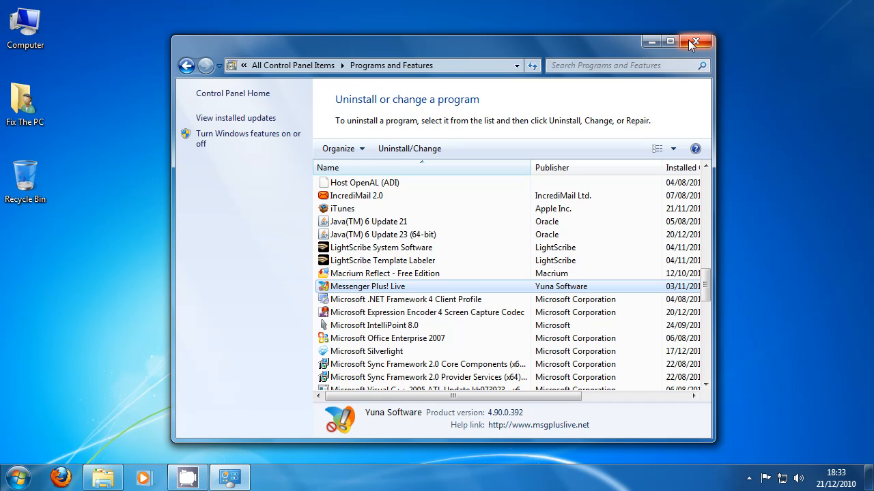
{"action": "left_click", "coordinate": [368, 222]}
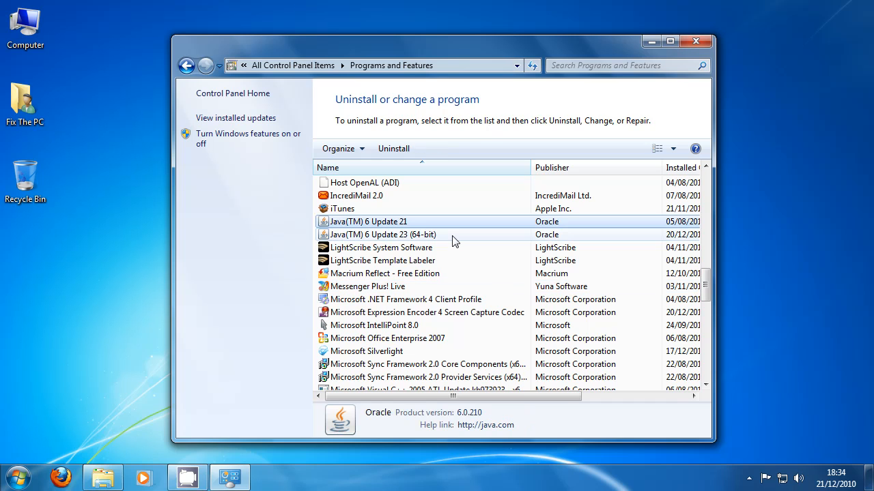
{"action": "left_click", "coordinate": [382, 234]}
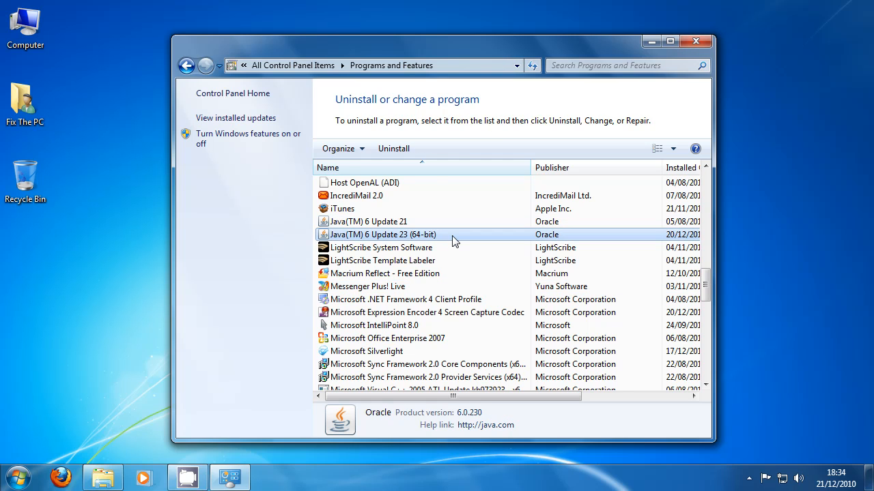
{"action": "scroll", "scroll_direction": "down", "scroll_amount": 3}
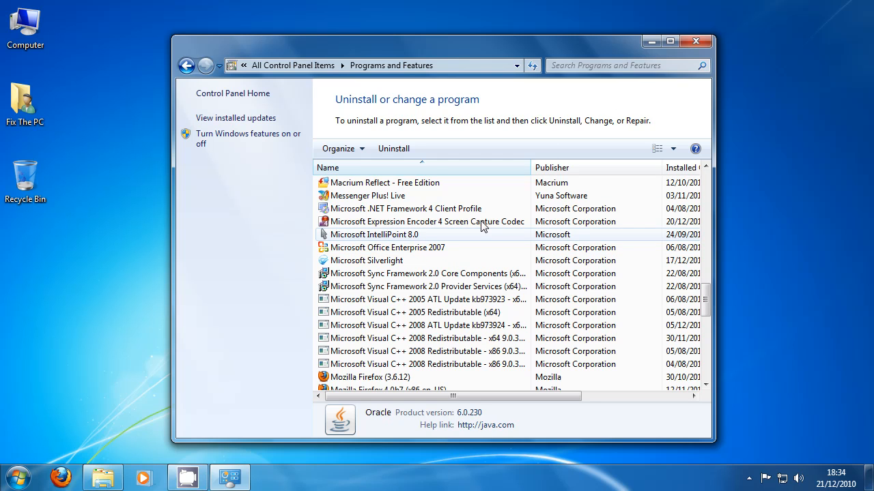
{"action": "scroll", "scroll_direction": "down", "scroll_amount": 3}
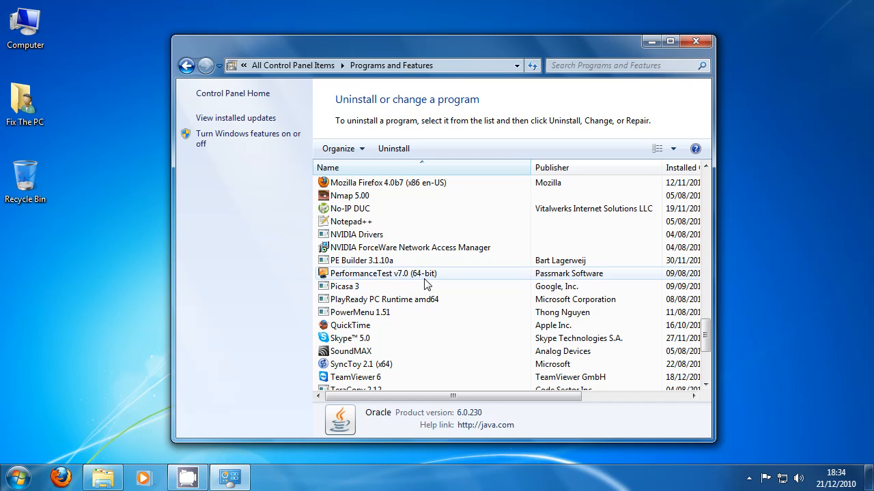
{"action": "mouse_move", "coordinate": [695, 40]}
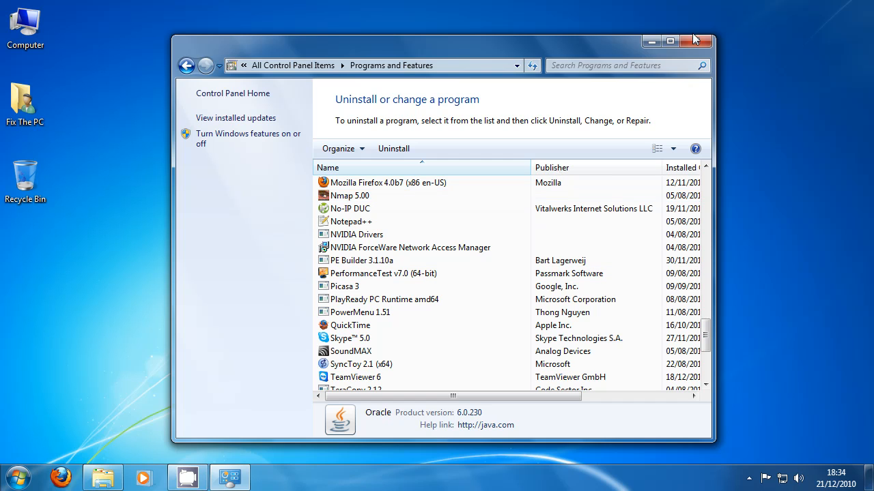
Close the Programs and Features window to reveal the desktop.
{"action": "left_click", "coordinate": [698, 41]}
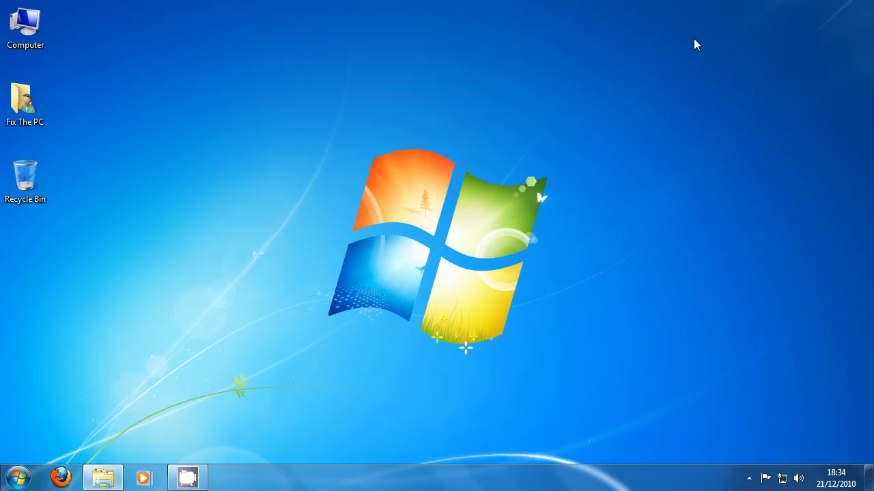
{"action": "mouse_move", "coordinate": [36, 278]}
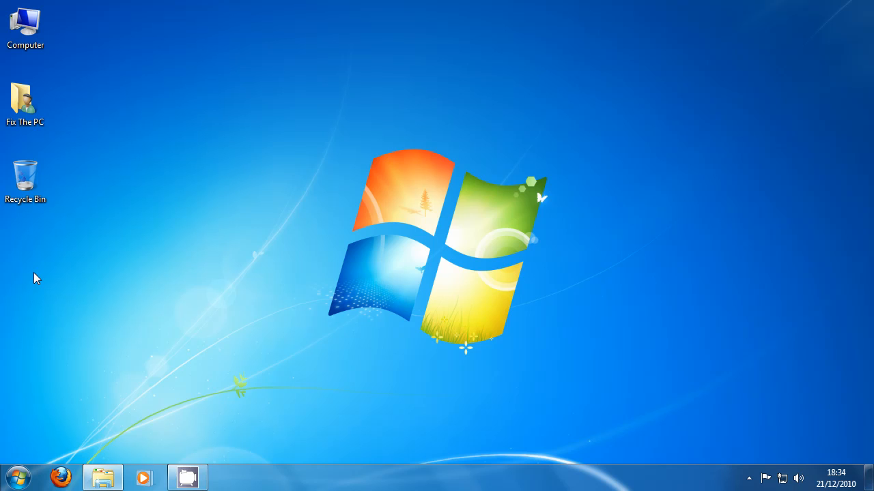
{"action": "mouse_move", "coordinate": [32, 76]}
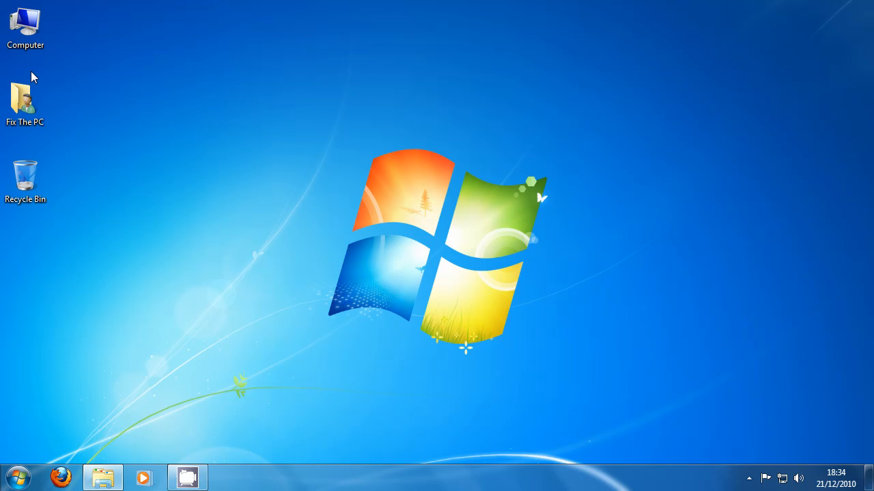
{"action": "mouse_move", "coordinate": [150, 124]}
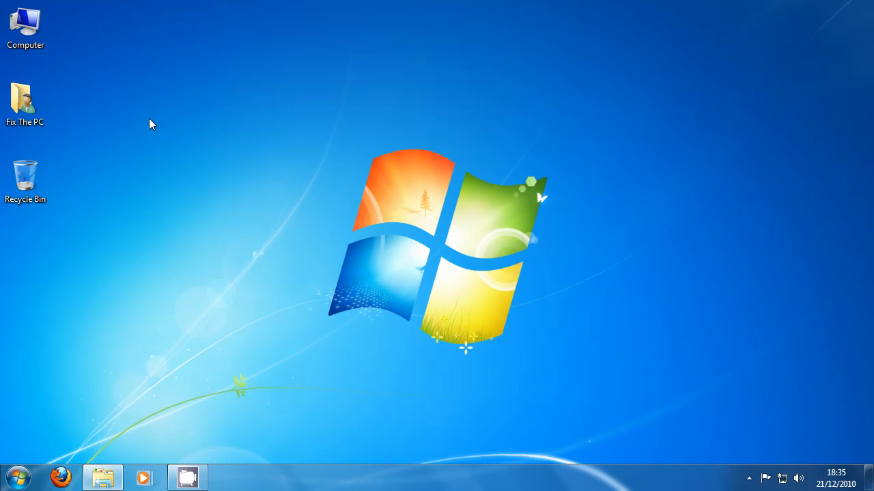
Open Performance Options' Advanced tab via Computer Properties, showing a 6144 MB paging file.
{"action": "left_click", "coordinate": [26, 24]}
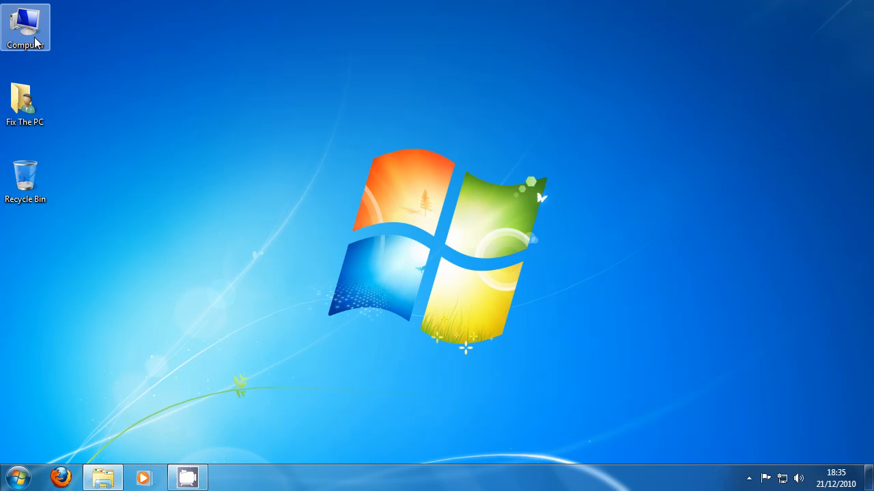
{"action": "right_click", "coordinate": [25, 25]}
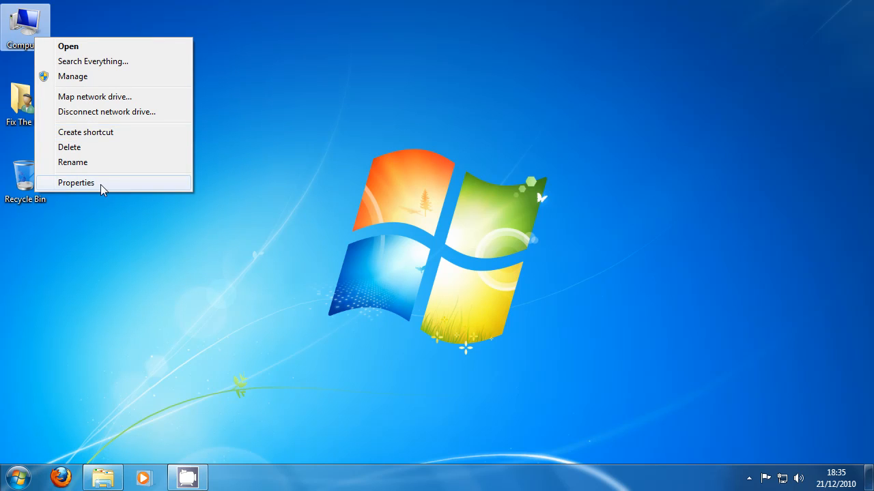
{"action": "left_click", "coordinate": [76, 182]}
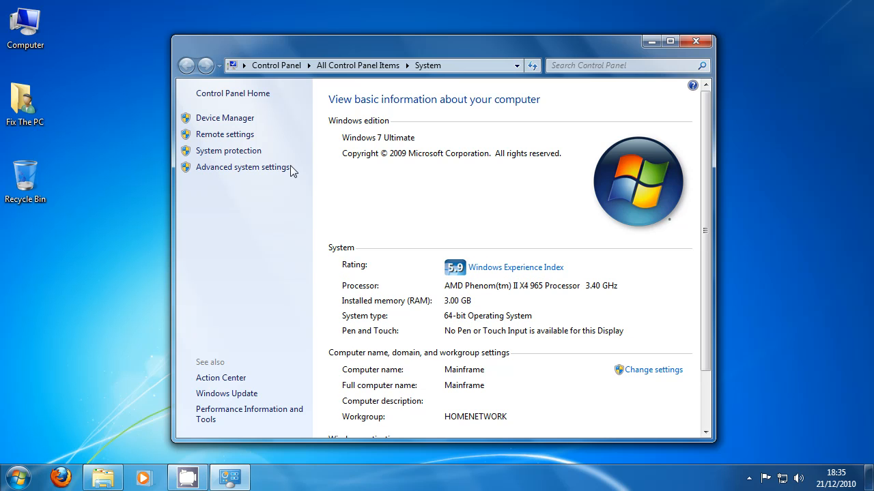
{"action": "left_click", "coordinate": [242, 167]}
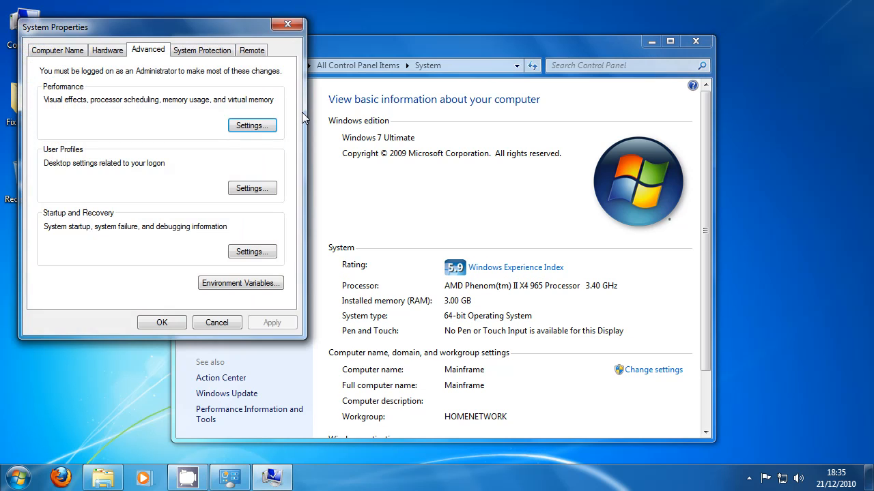
{"action": "left_click_drag", "start_coordinate": [54, 27], "coordinate": [430, 73]}
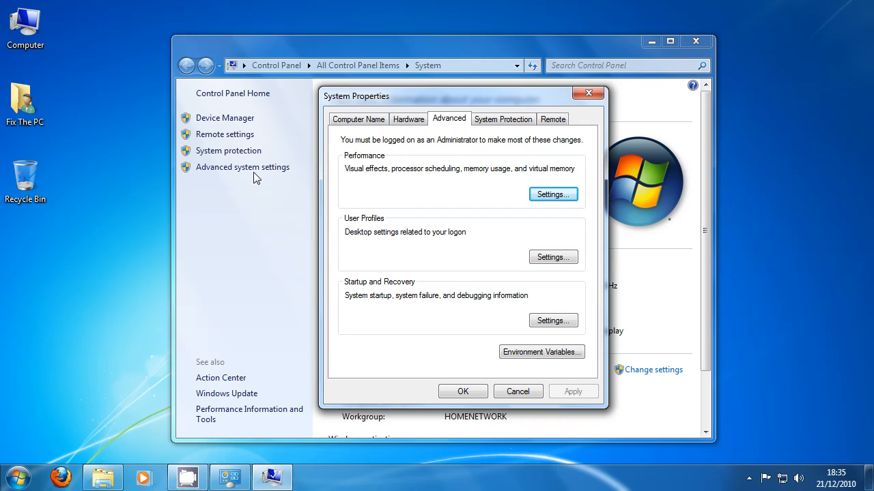
{"action": "mouse_move", "coordinate": [710, 54]}
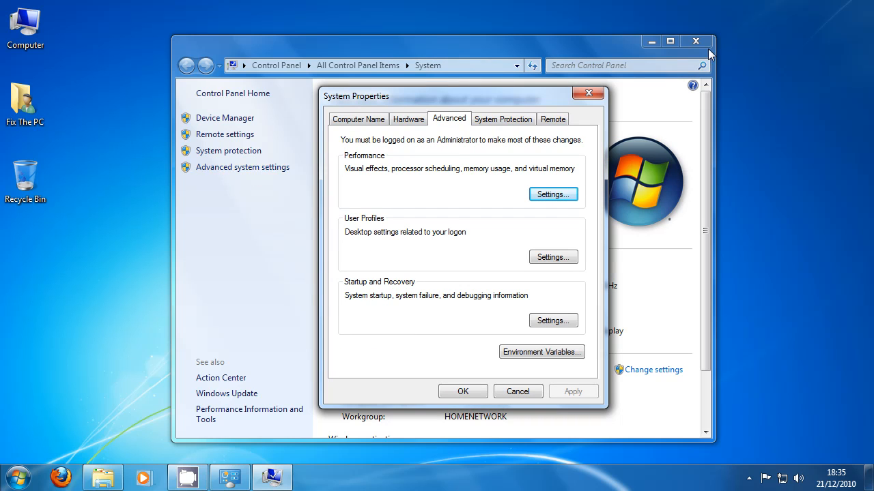
{"action": "left_click", "coordinate": [695, 41]}
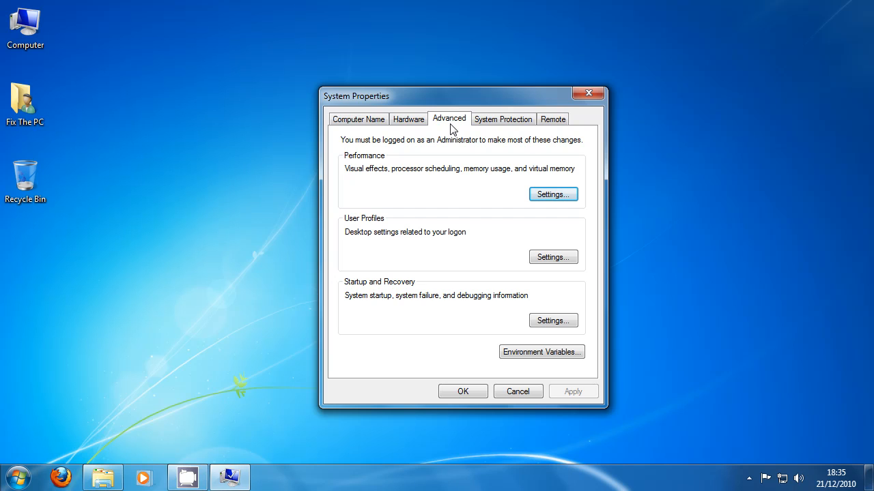
{"action": "mouse_move", "coordinate": [554, 209]}
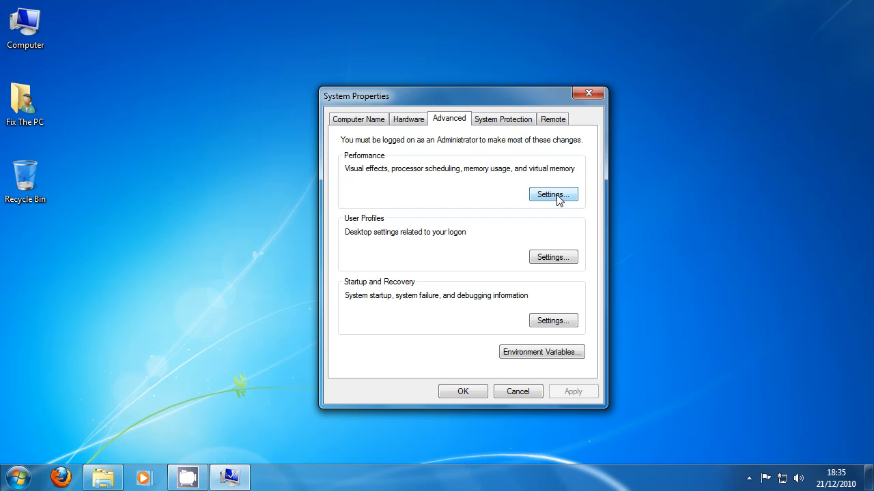
{"action": "left_click", "coordinate": [553, 195]}
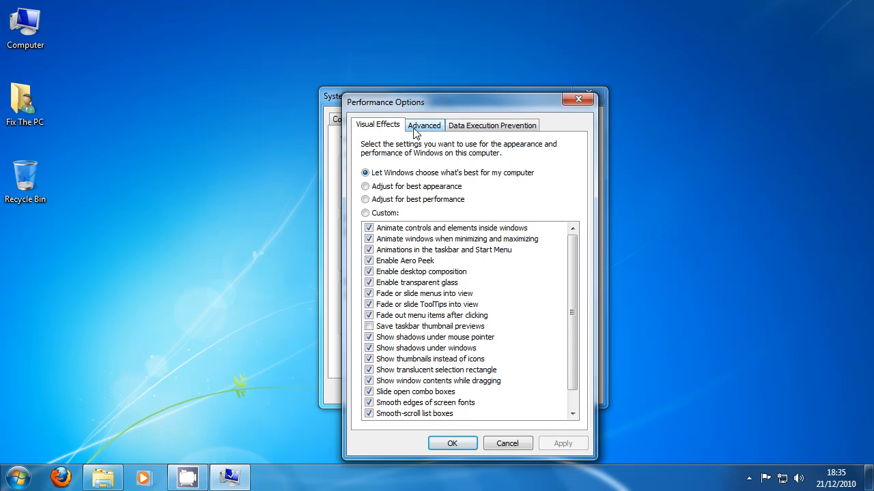
{"action": "left_click", "coordinate": [424, 125]}
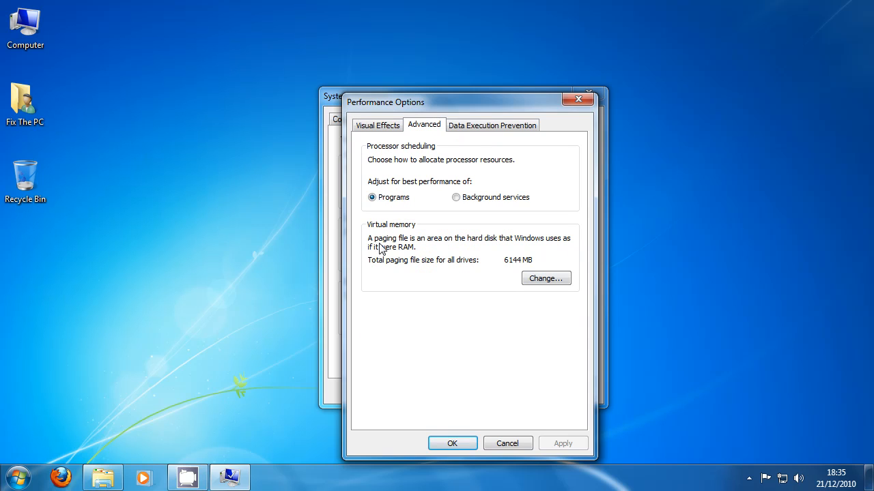
{"action": "mouse_move", "coordinate": [569, 227]}
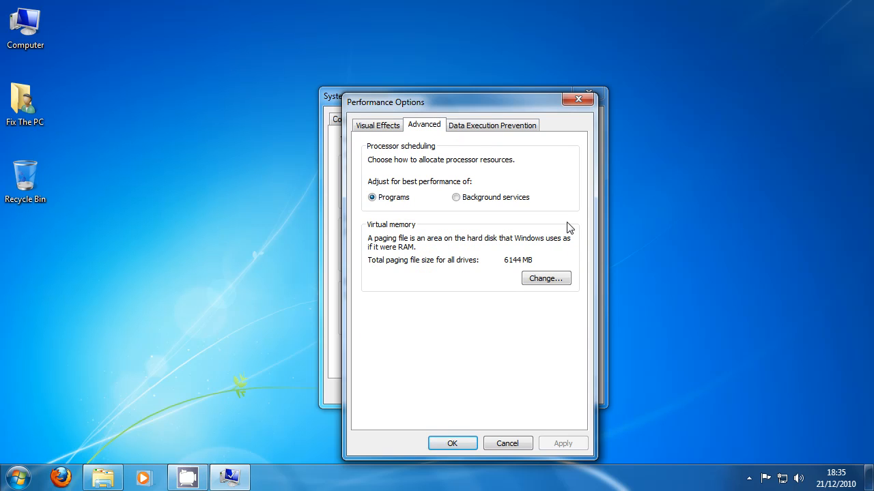
{"action": "mouse_move", "coordinate": [471, 265]}
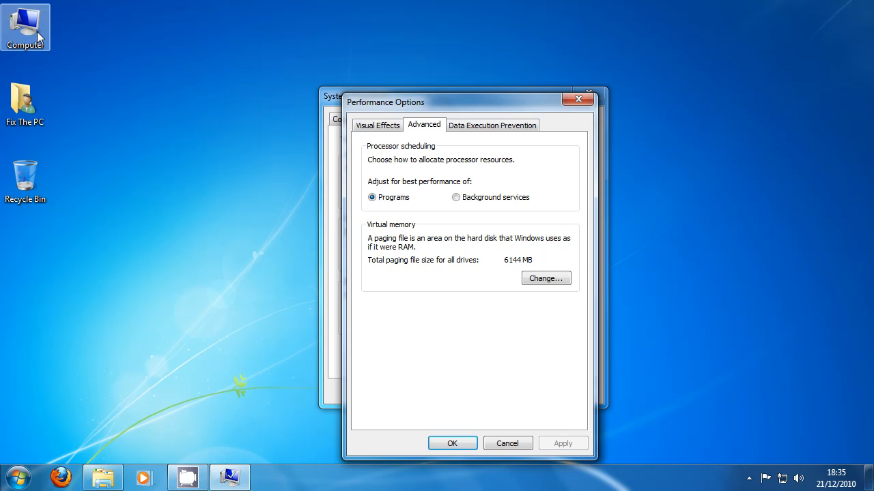
{"action": "mouse_move", "coordinate": [47, 22]}
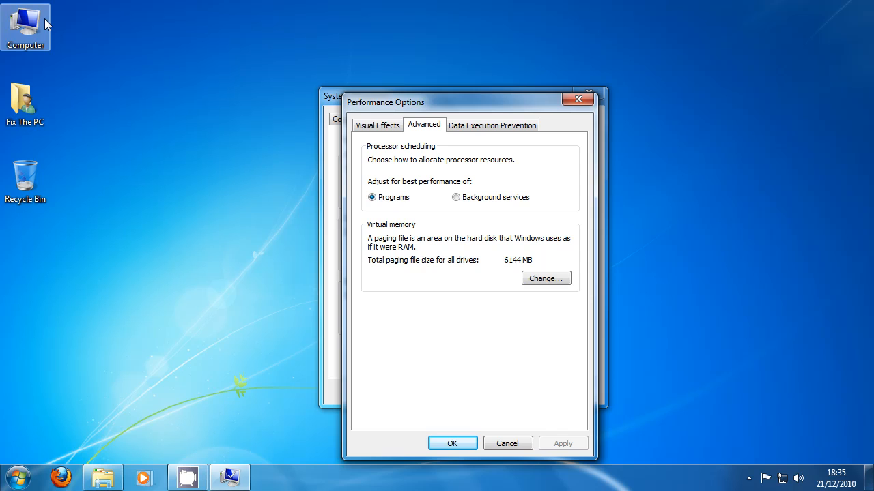
Reopen Computer Properties to check the 3.00 GB of installed RAM.
{"action": "right_click", "coordinate": [25, 26]}
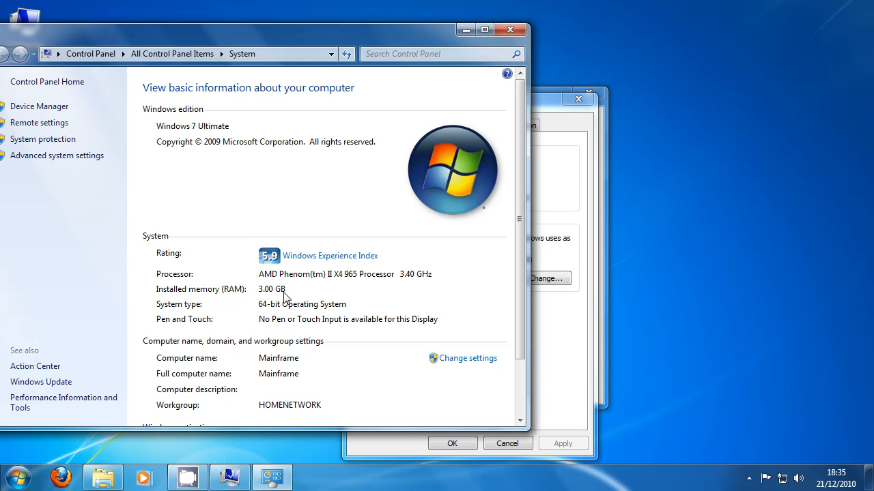
{"action": "mouse_move", "coordinate": [254, 298]}
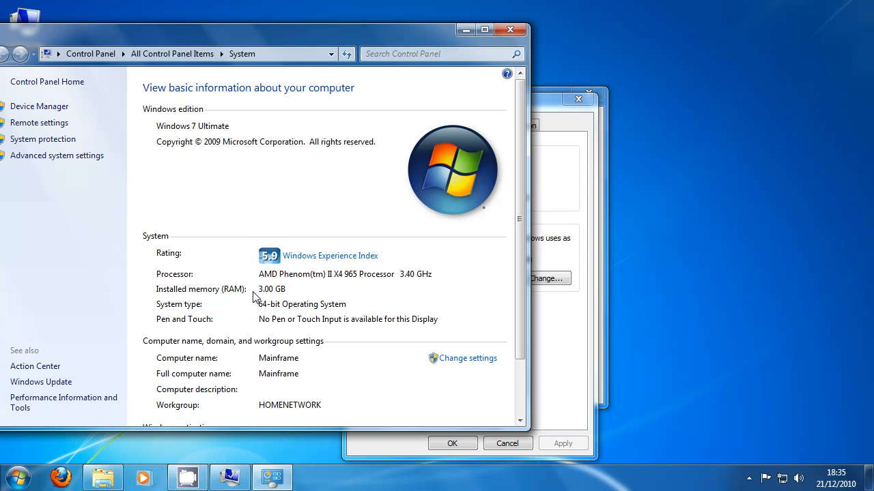
{"action": "mouse_move", "coordinate": [279, 296]}
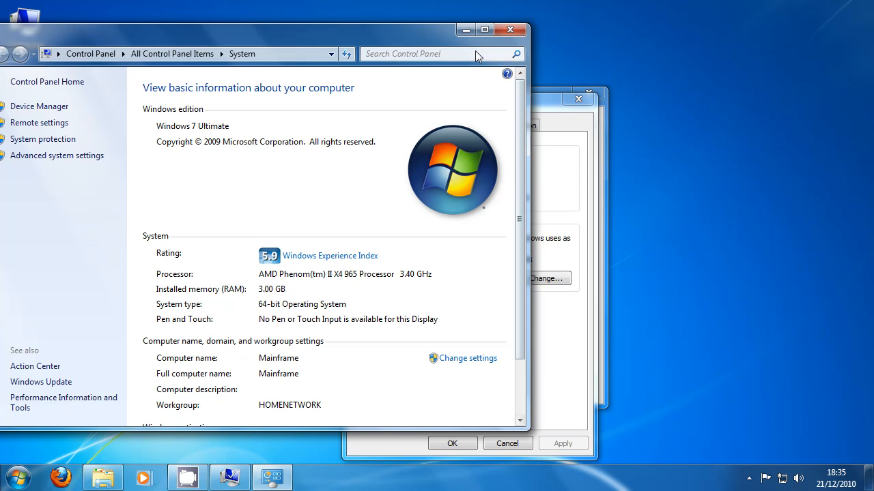
{"action": "mouse_move", "coordinate": [511, 31]}
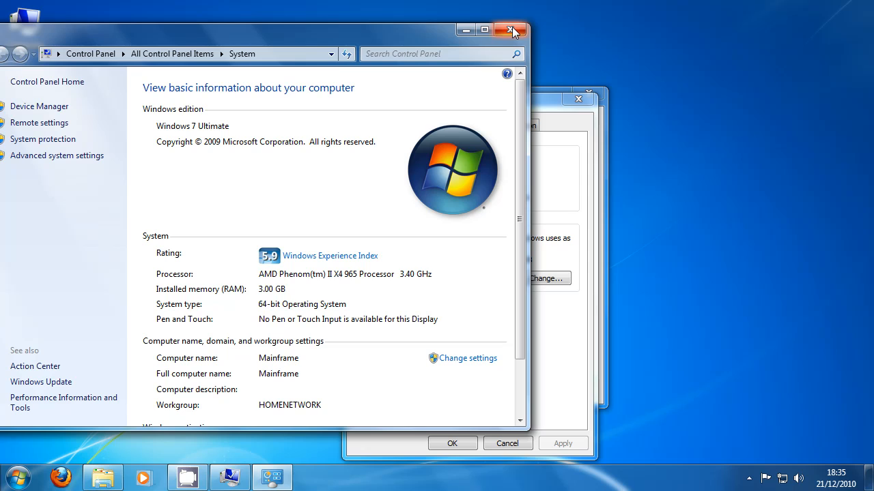
{"action": "mouse_move", "coordinate": [513, 31]}
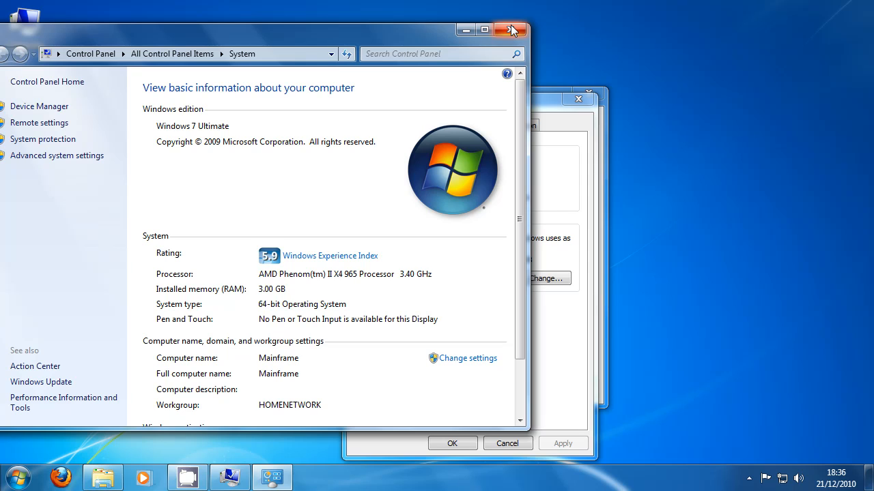
{"action": "mouse_move", "coordinate": [519, 38]}
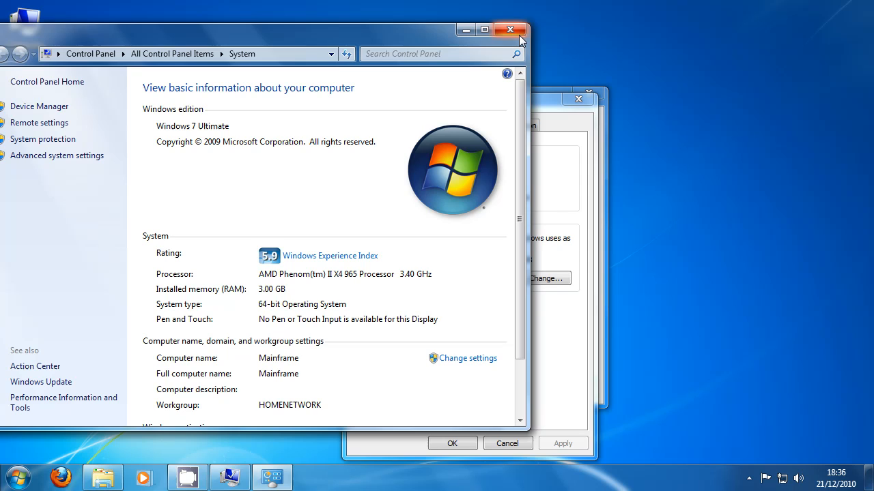
{"action": "mouse_move", "coordinate": [259, 295]}
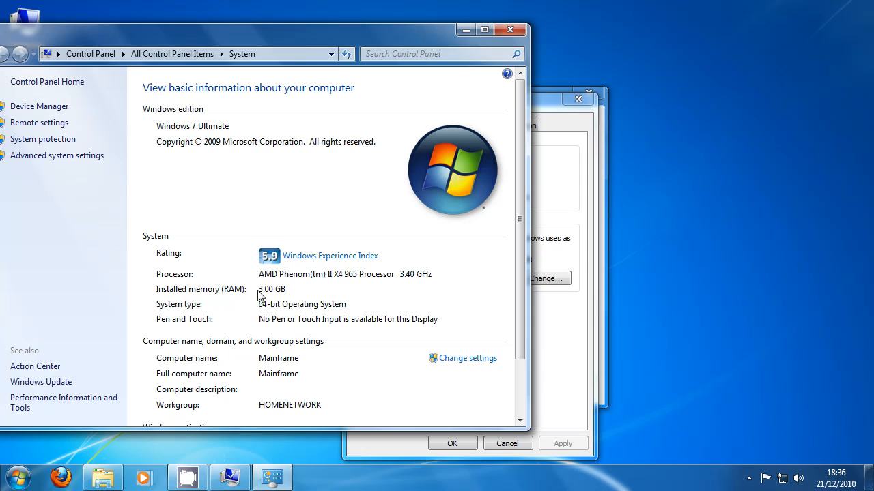
{"action": "mouse_move", "coordinate": [263, 300]}
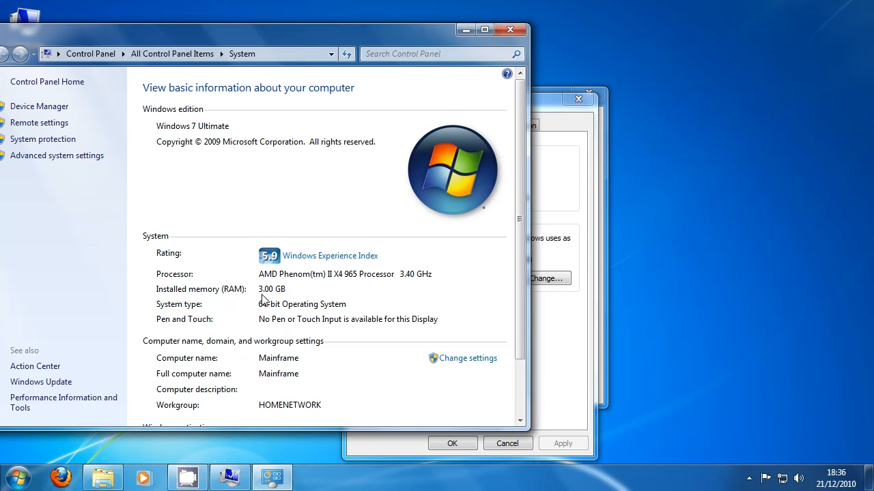
{"action": "mouse_move", "coordinate": [279, 298]}
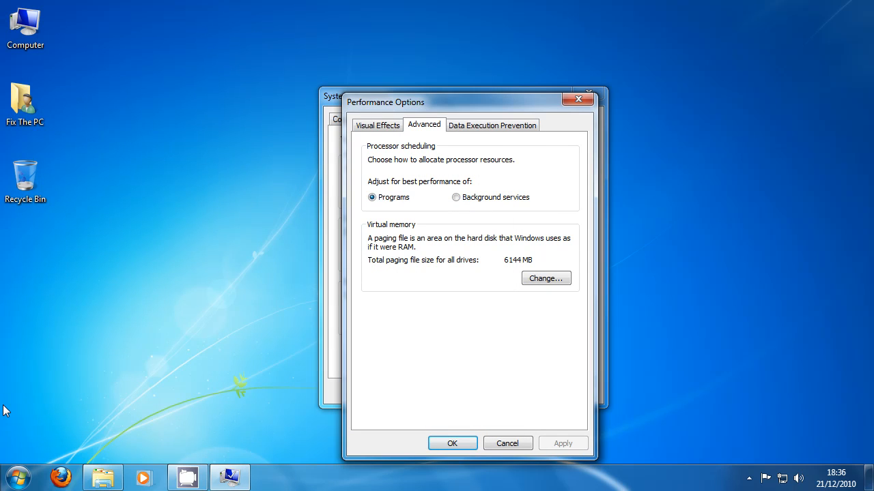
Search for 'calculator' from the Start menu and launch Calculator.
{"action": "left_click", "coordinate": [18, 477]}
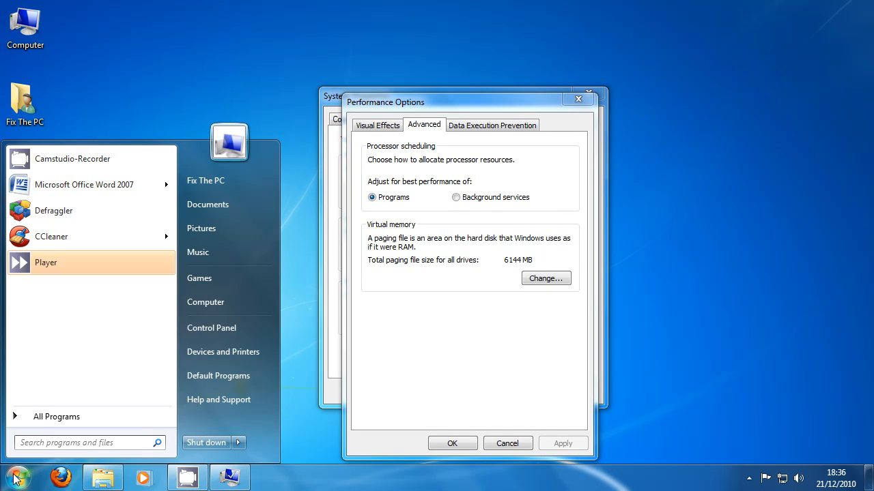
{"action": "type", "text": "calc"}
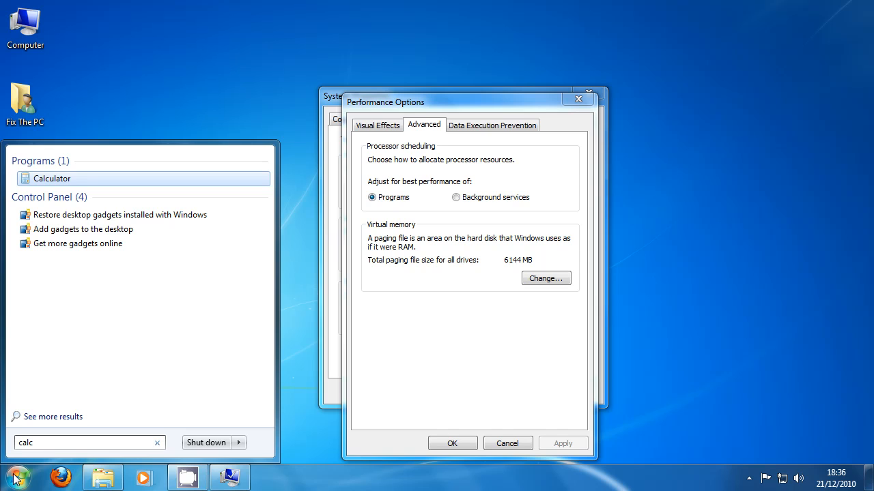
{"action": "type", "text": "ulator"}
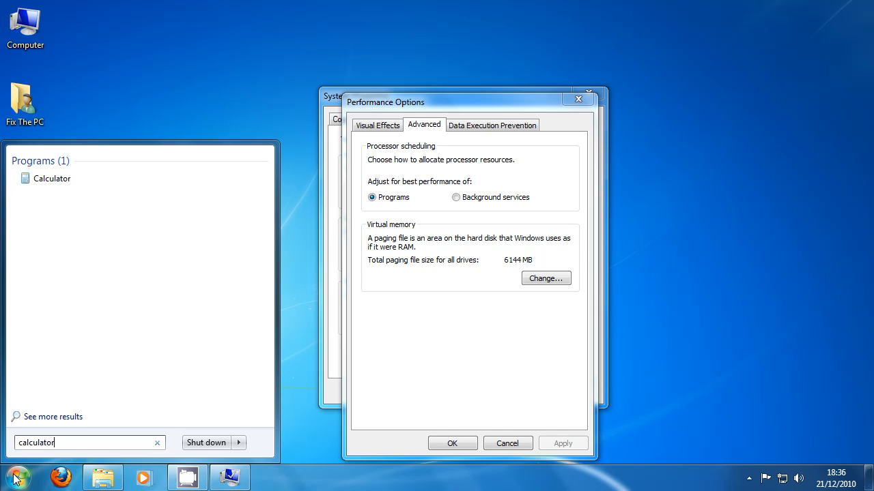
{"action": "left_click", "coordinate": [52, 178]}
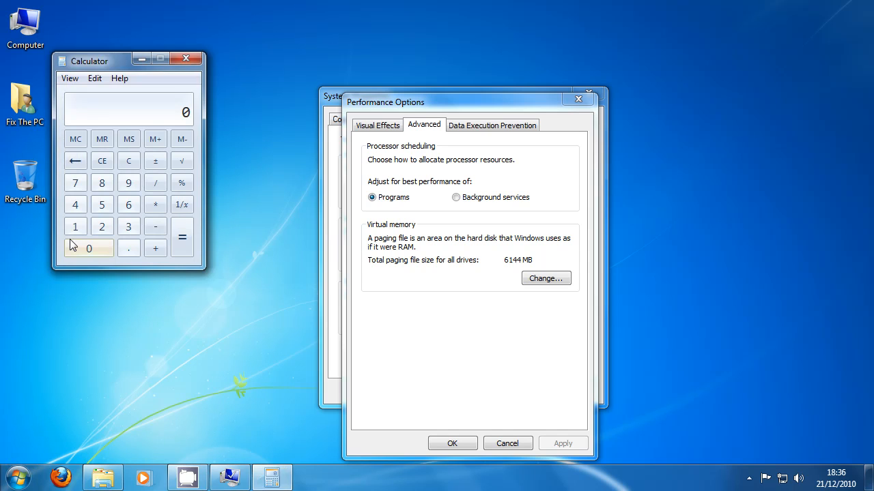
Multiply 3 by 1024 to get 3072 MB.
{"action": "left_click", "coordinate": [128, 226]}
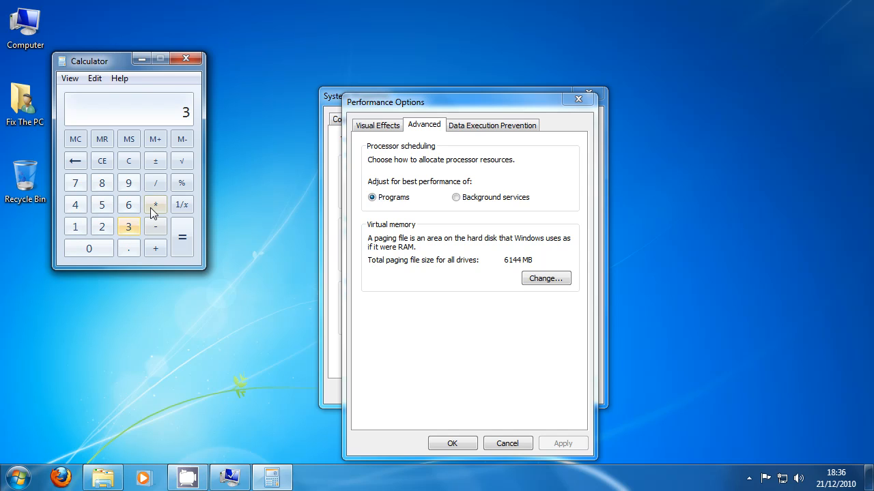
{"action": "left_click", "coordinate": [155, 205]}
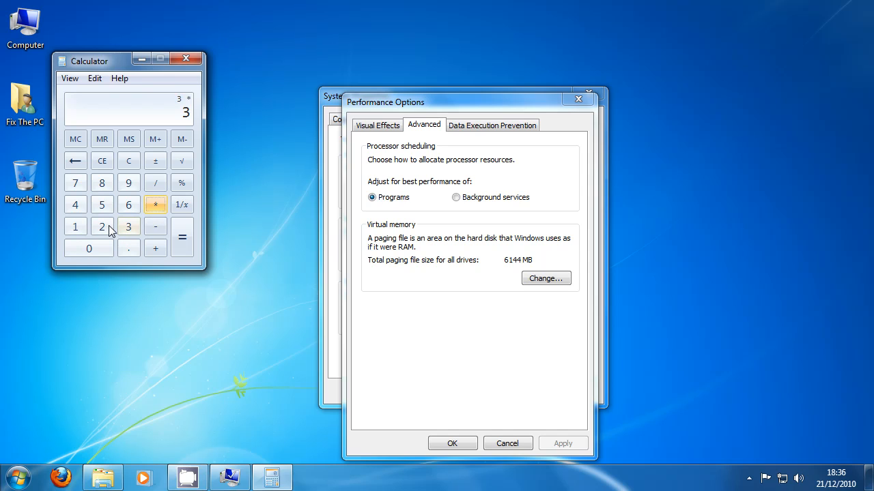
{"action": "left_click", "coordinate": [181, 237]}
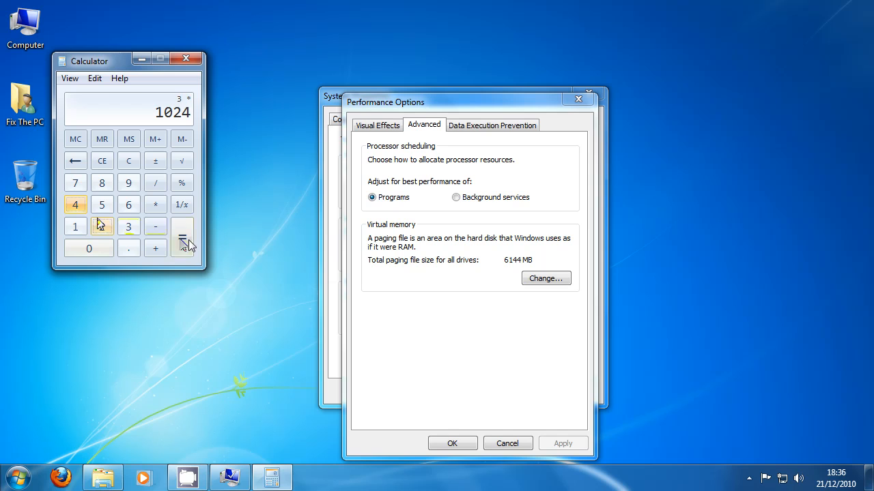
{"action": "left_click", "coordinate": [182, 237]}
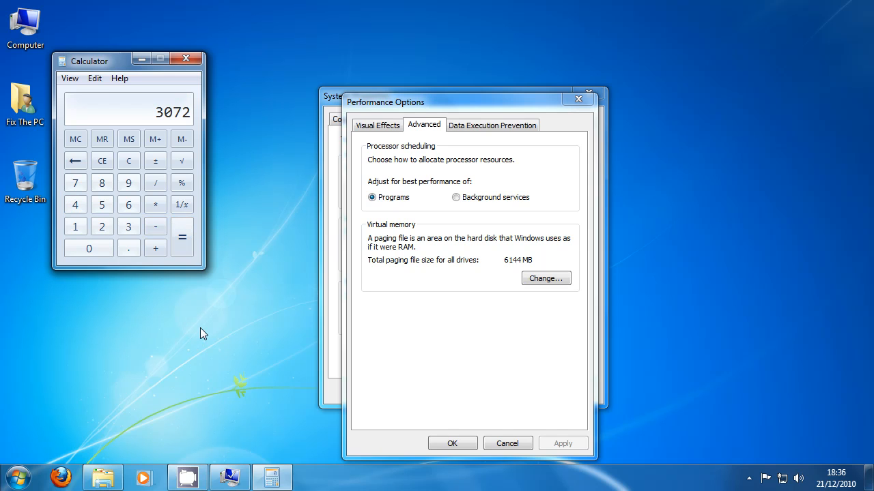
{"action": "mouse_move", "coordinate": [292, 284]}
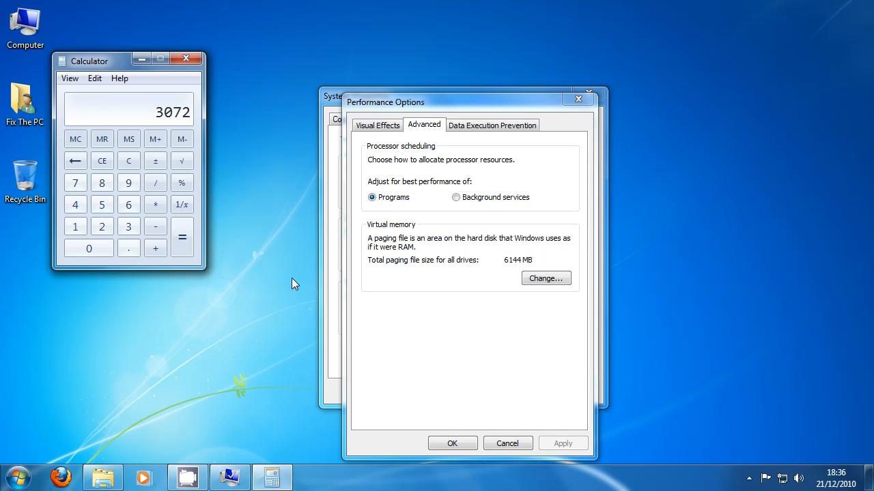
Open Virtual Memory settings and set drive C: to System managed size.
{"action": "left_click", "coordinate": [545, 278]}
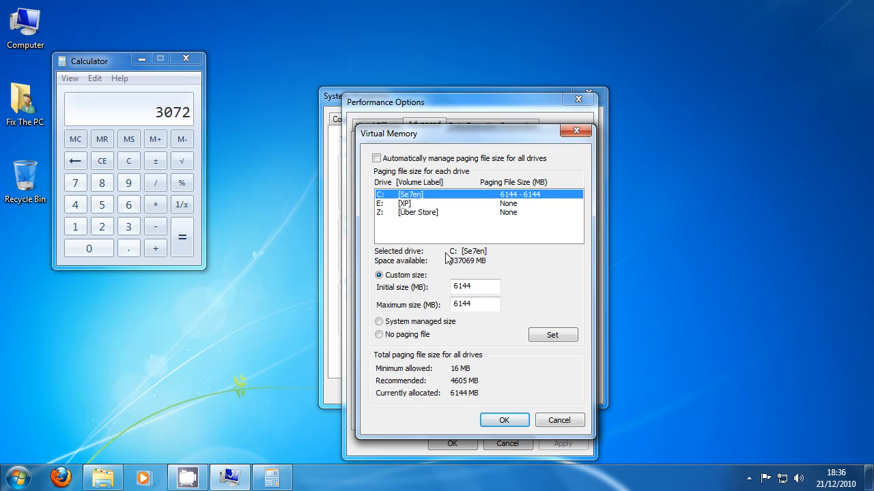
{"action": "left_click", "coordinate": [379, 321]}
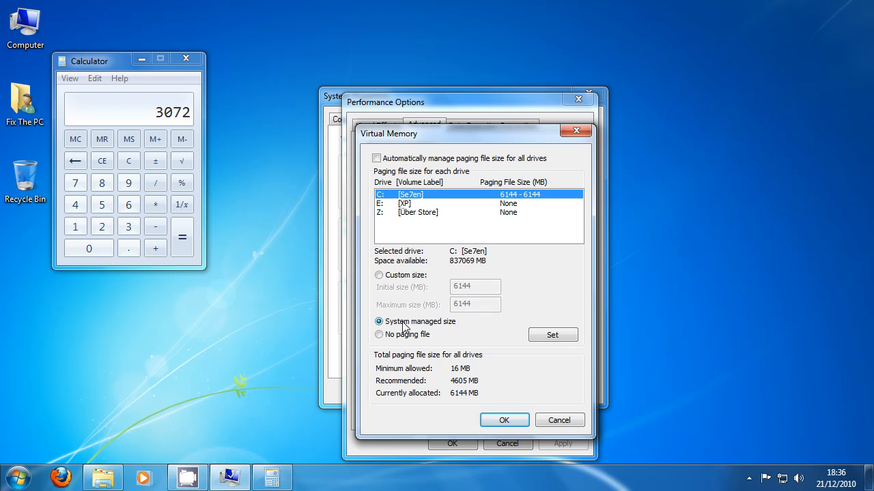
{"action": "mouse_move", "coordinate": [394, 330]}
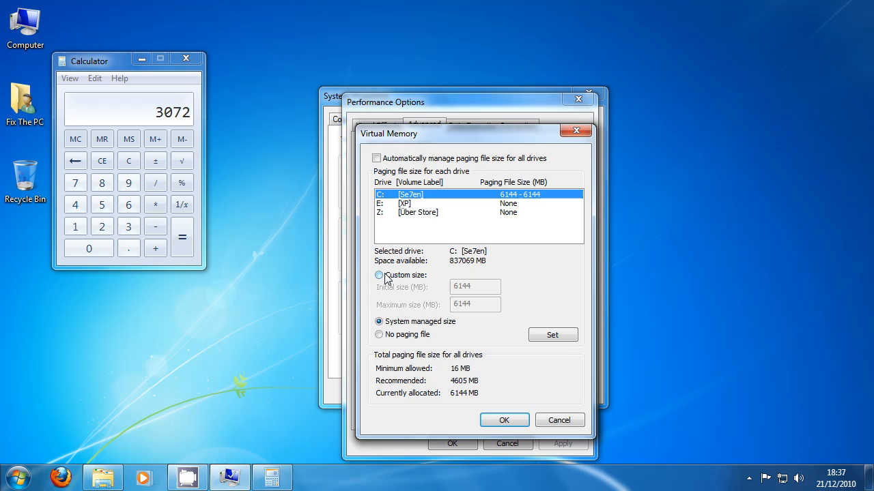
Reselect Custom size for drive C: and compute 3072 × 2 = 6144 and 4096 × 2 = 8192.
{"action": "left_click", "coordinate": [378, 275]}
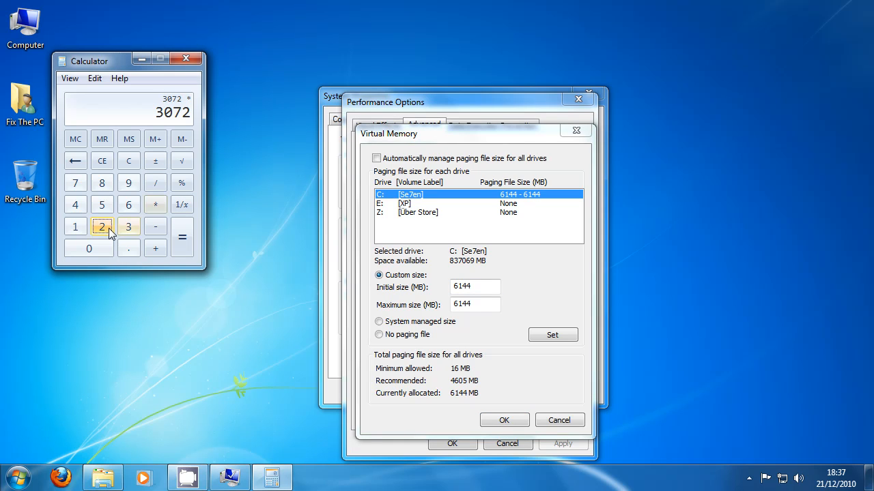
{"action": "left_click", "coordinate": [181, 237]}
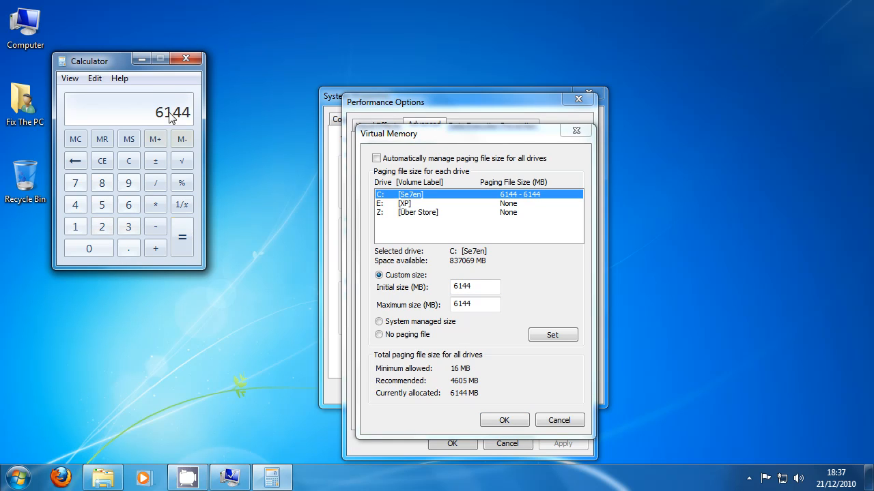
{"action": "left_click", "coordinate": [128, 160]}
{"action": "type", "text": "4096"}
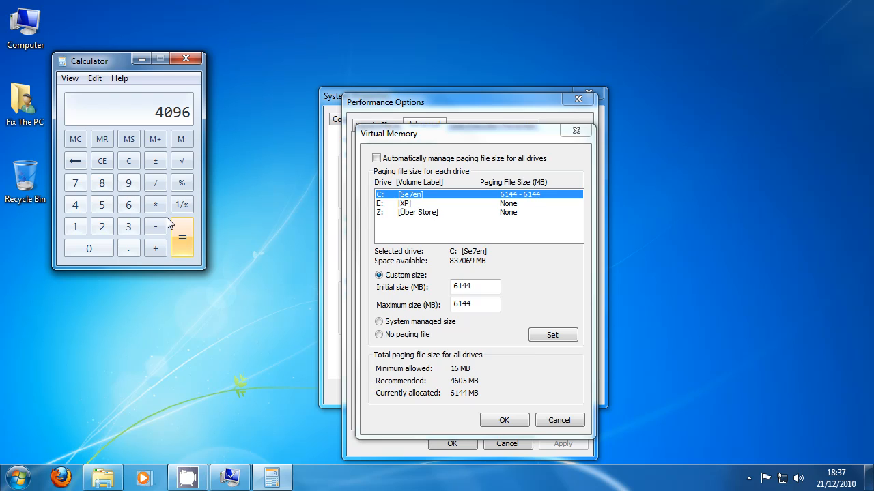
{"action": "left_click", "coordinate": [101, 226]}
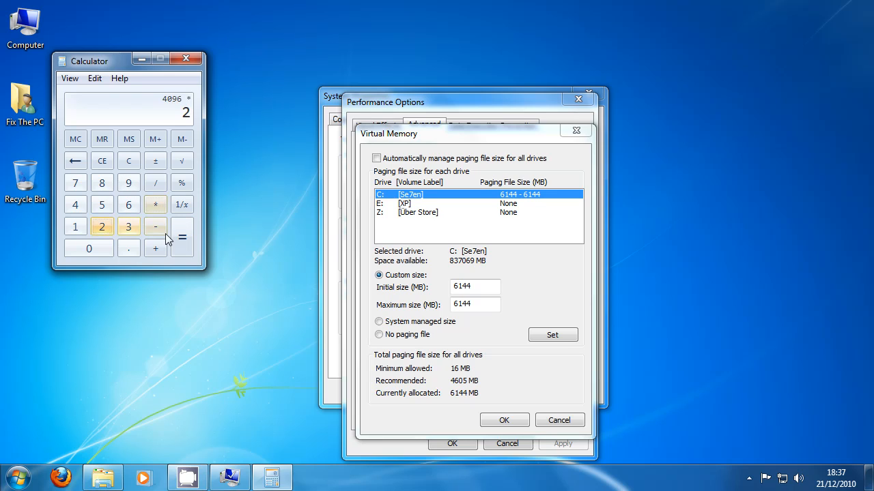
{"action": "left_click", "coordinate": [182, 237]}
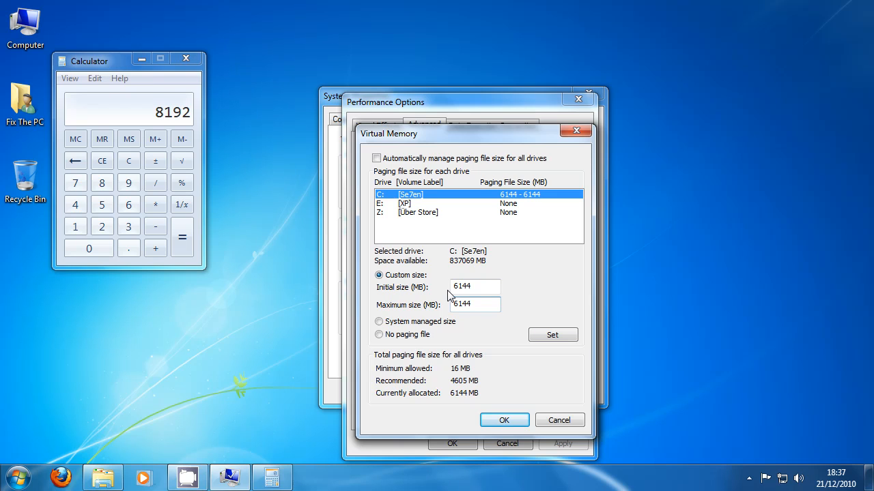
Confirm the 6144 MB paging file with OK, then close System Properties and Calculator.
{"action": "triple_click", "coordinate": [474, 285]}
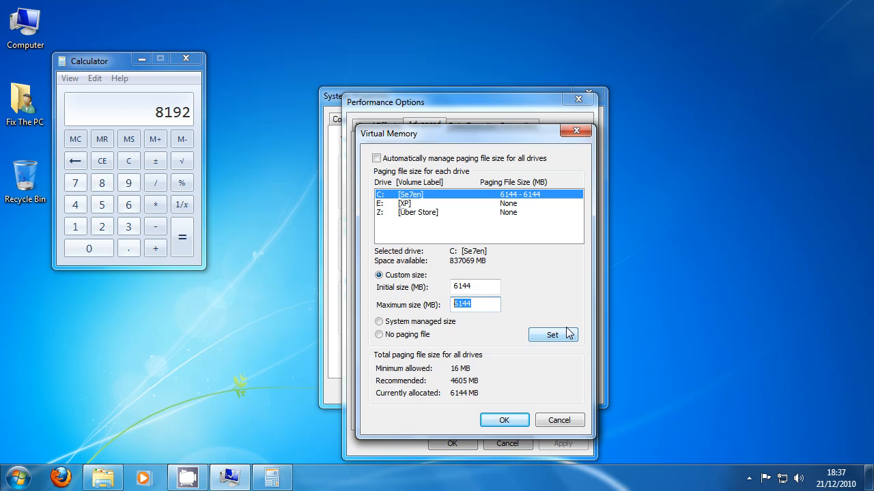
{"action": "mouse_move", "coordinate": [565, 315]}
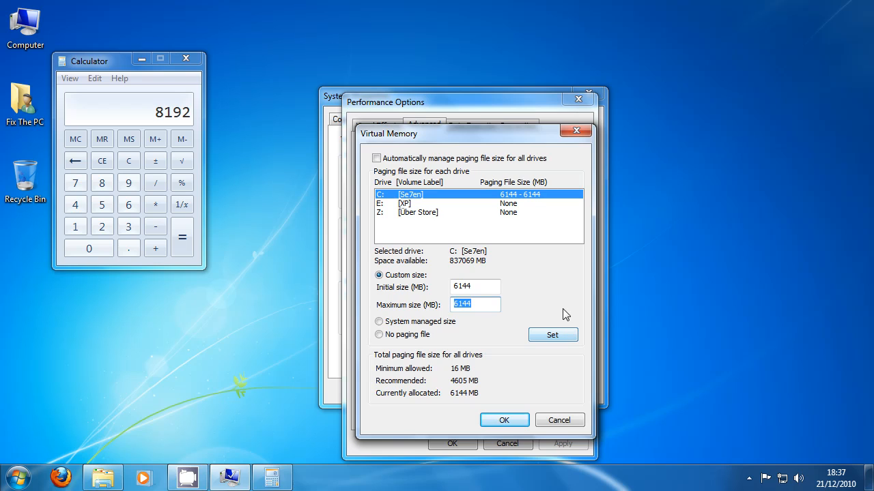
{"action": "mouse_move", "coordinate": [560, 406]}
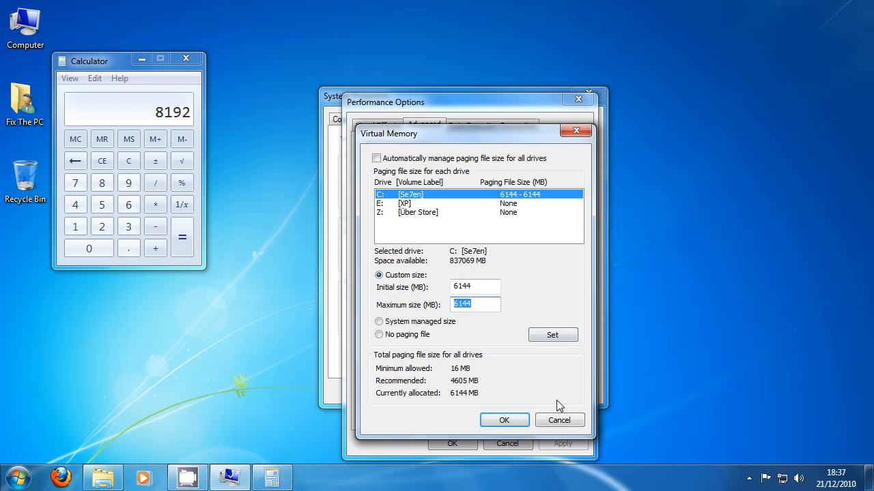
{"action": "mouse_move", "coordinate": [546, 353]}
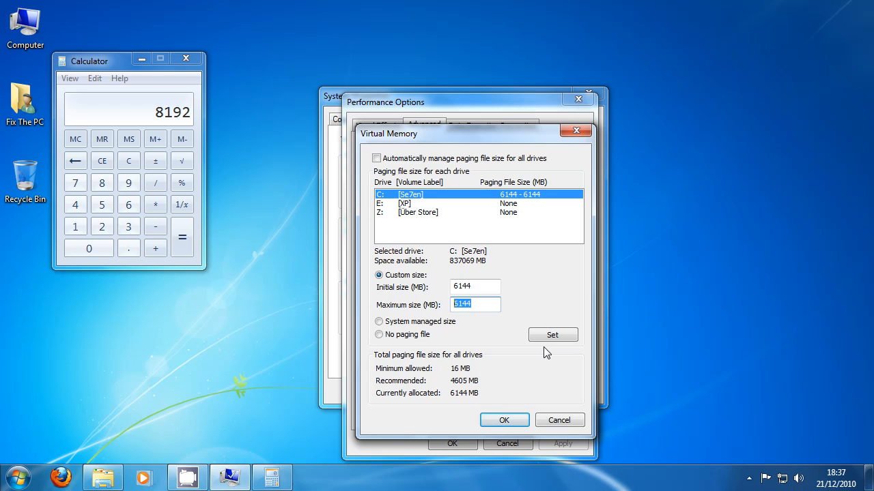
{"action": "mouse_move", "coordinate": [560, 414]}
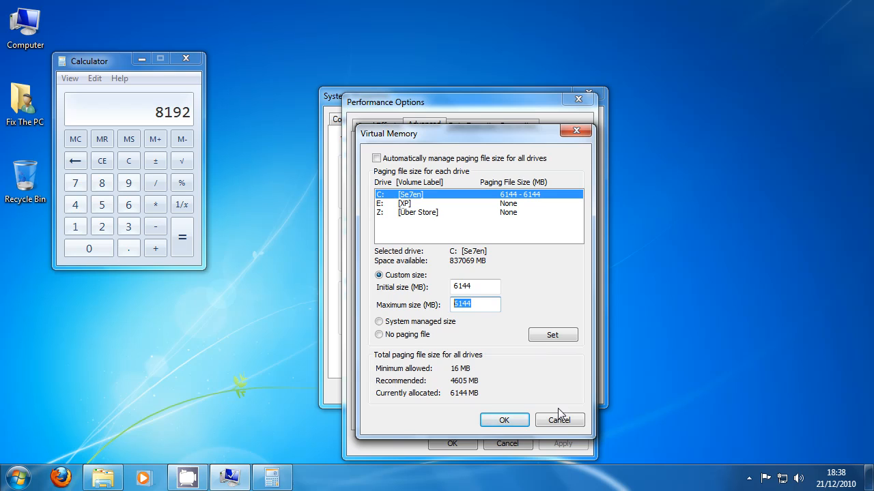
{"action": "mouse_move", "coordinate": [559, 420]}
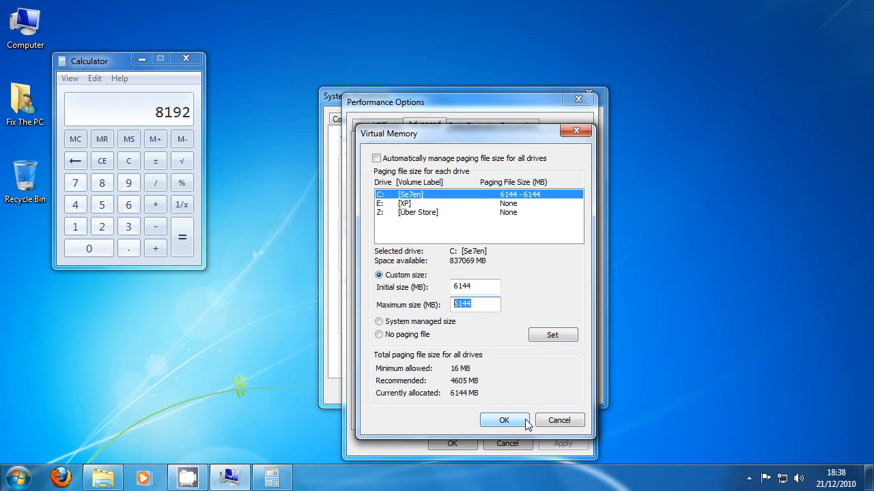
{"action": "left_click", "coordinate": [503, 420]}
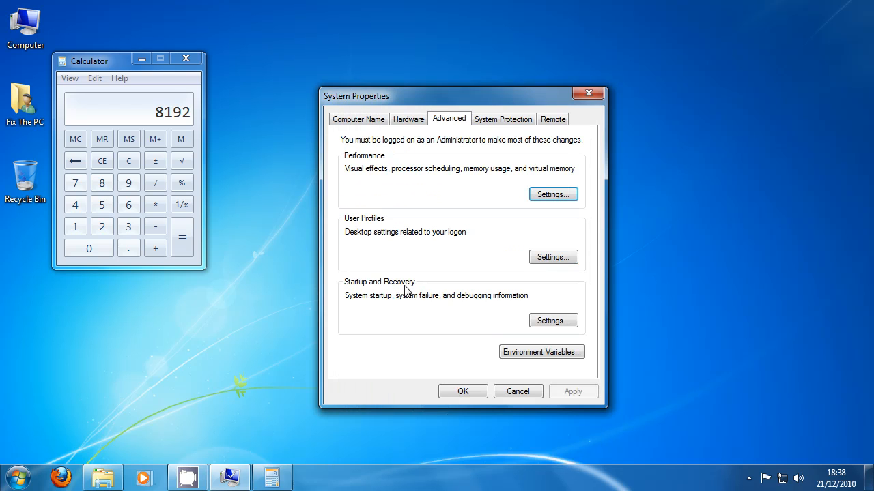
{"action": "left_click", "coordinate": [585, 94]}
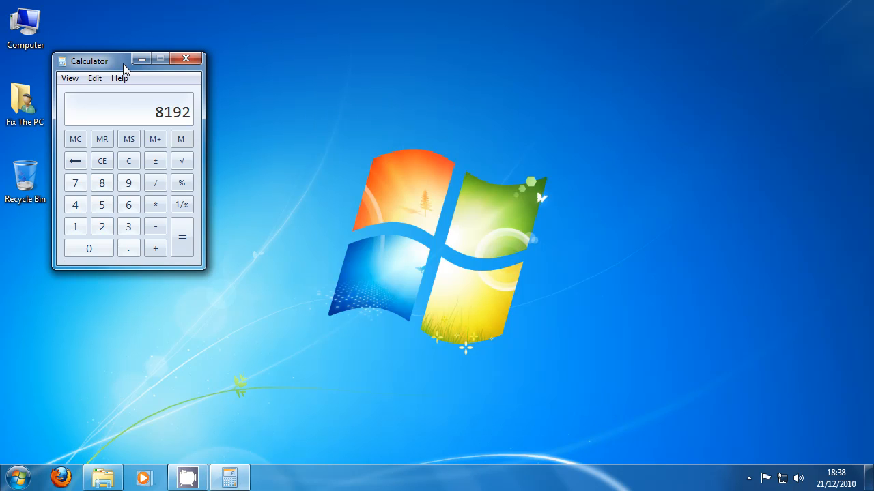
{"action": "left_click", "coordinate": [186, 58]}
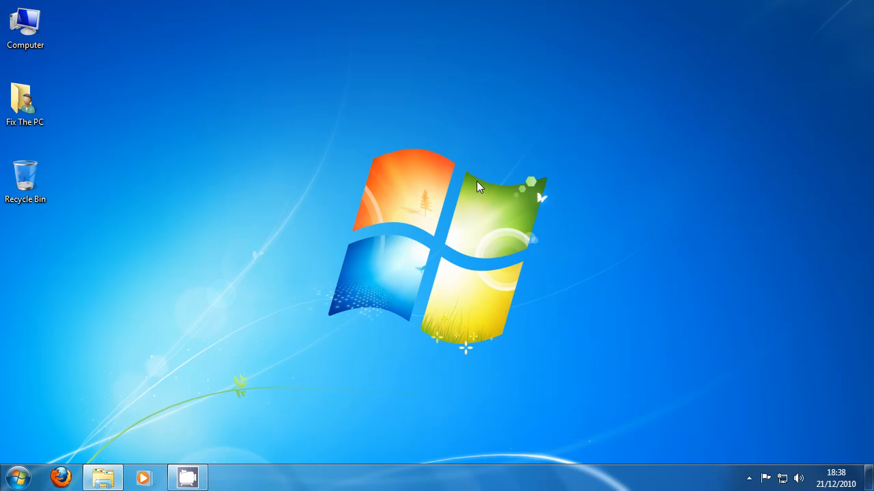